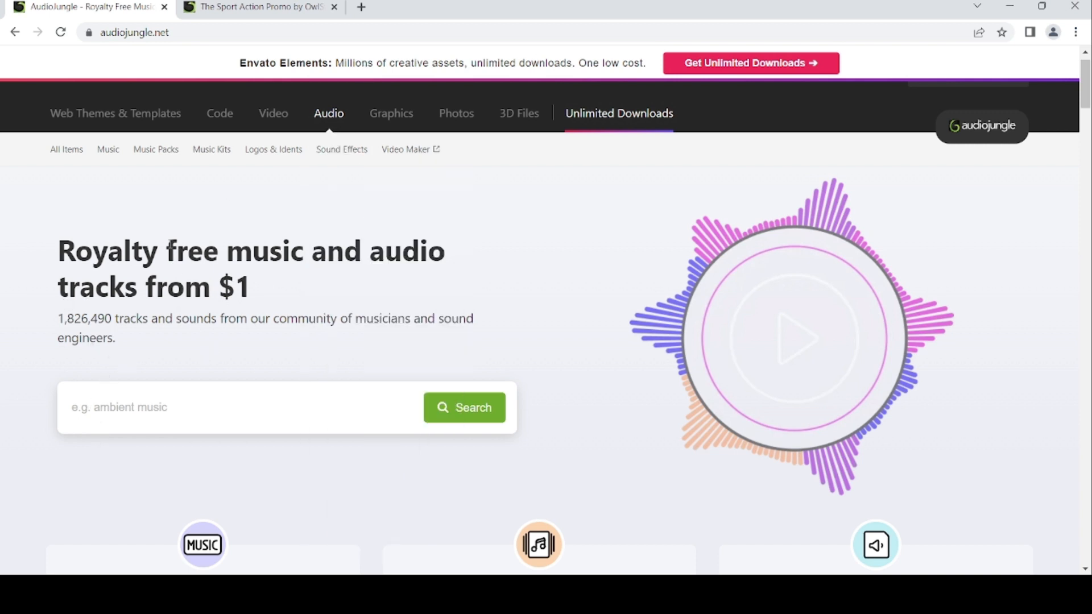
Scroll down the homepage past the category cards to the sample tracks for every budget
{"action": "scroll", "scroll_direction": "down", "scroll_amount": 3}
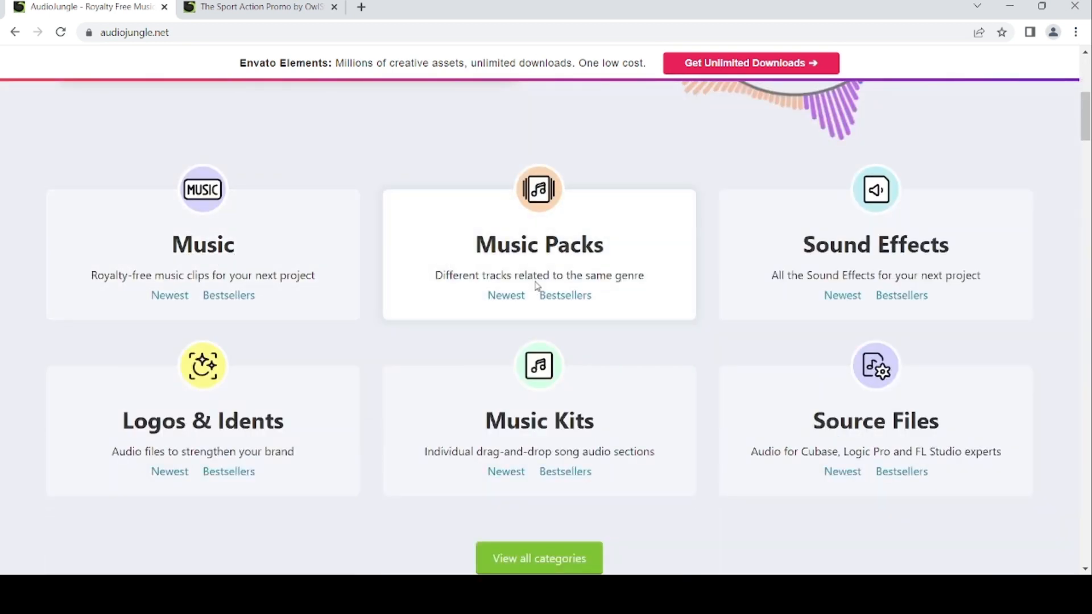
{"action": "scroll", "scroll_direction": "down", "scroll_amount": 3}
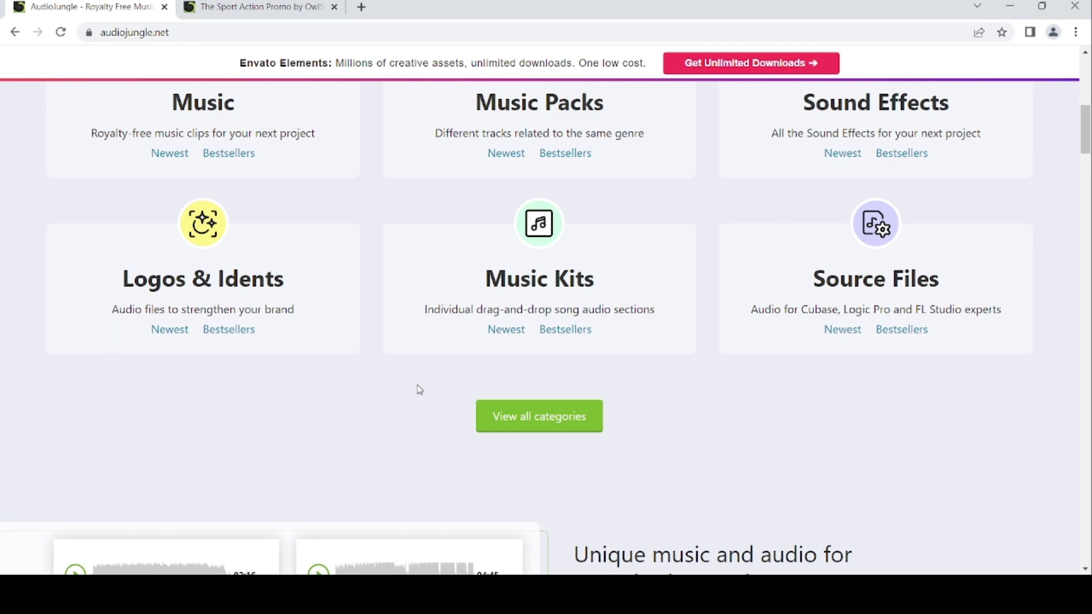
{"action": "scroll", "scroll_direction": "down", "scroll_amount": 3}
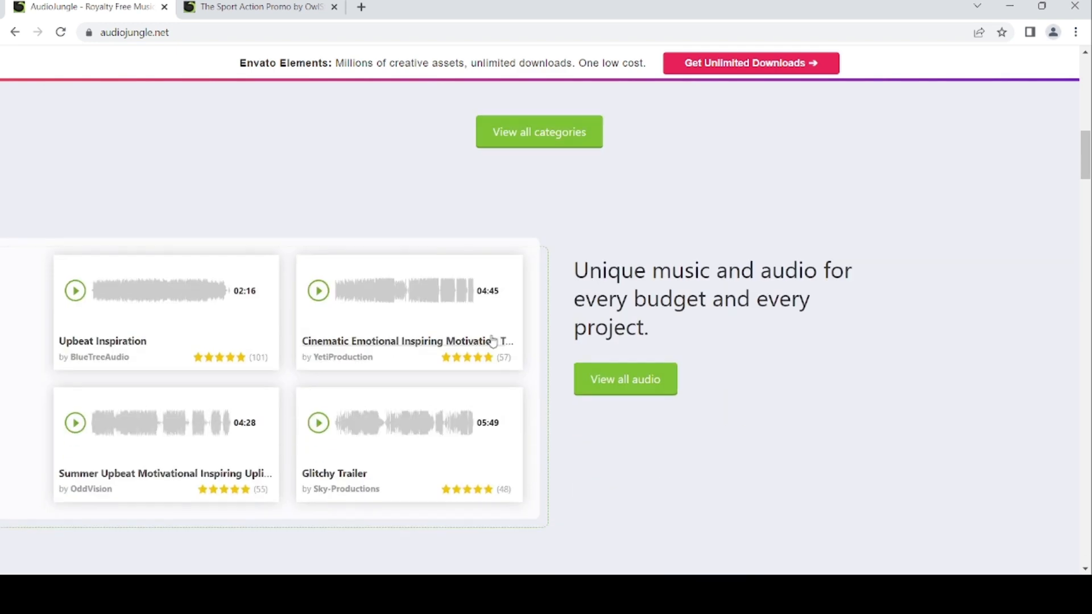
{"action": "scroll", "scroll_direction": "down", "scroll_amount": 3}
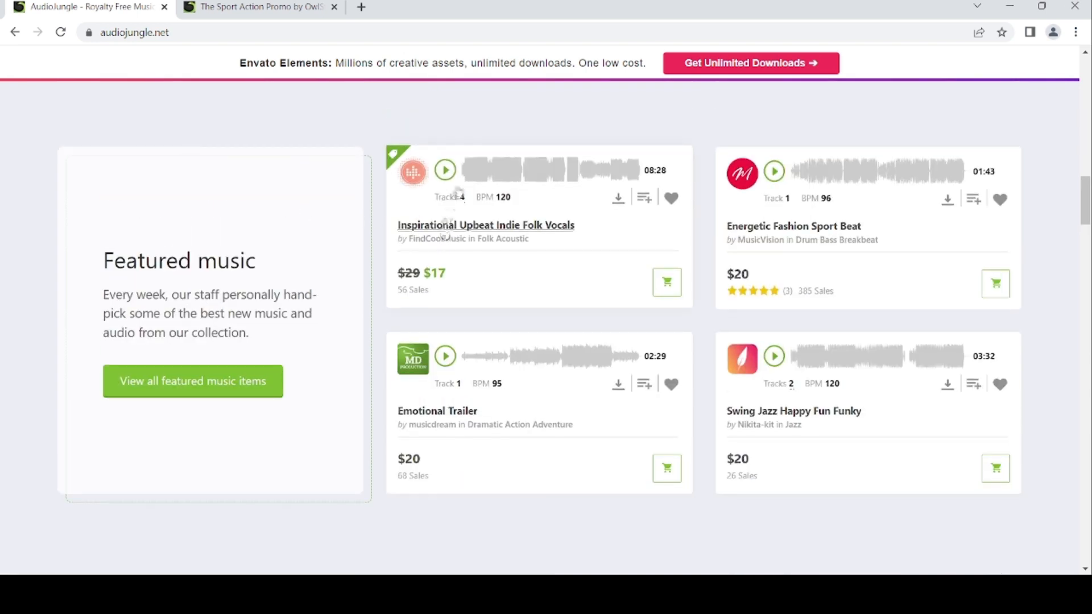
Preview Inspirational Upbeat Indie Folk Vocals and Emotional Trailer, then continue down to the newest tracks listing
{"action": "left_click", "coordinate": [445, 170]}
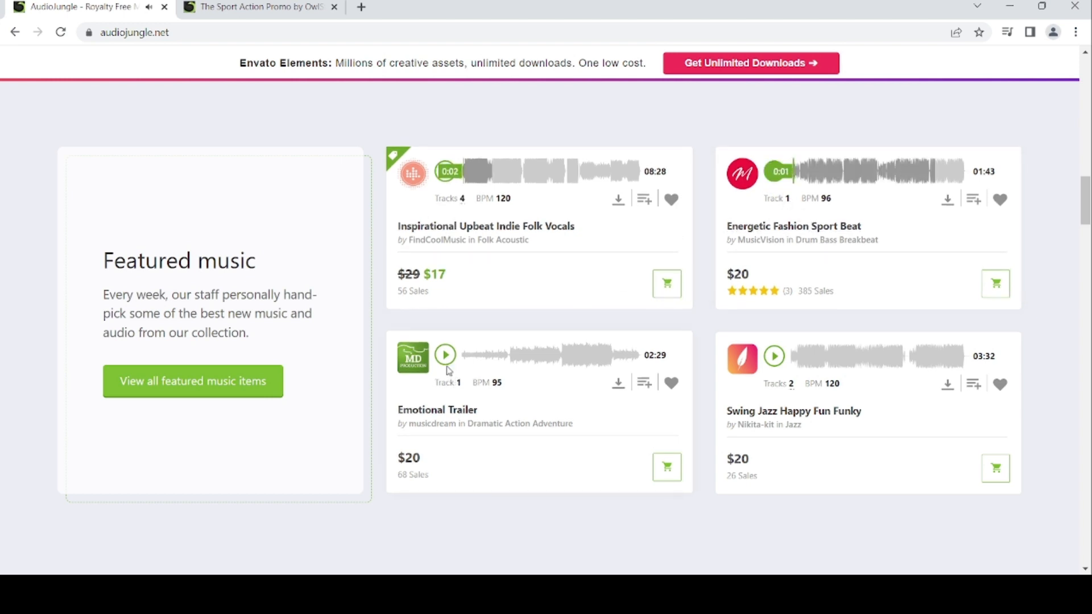
{"action": "left_click", "coordinate": [445, 355]}
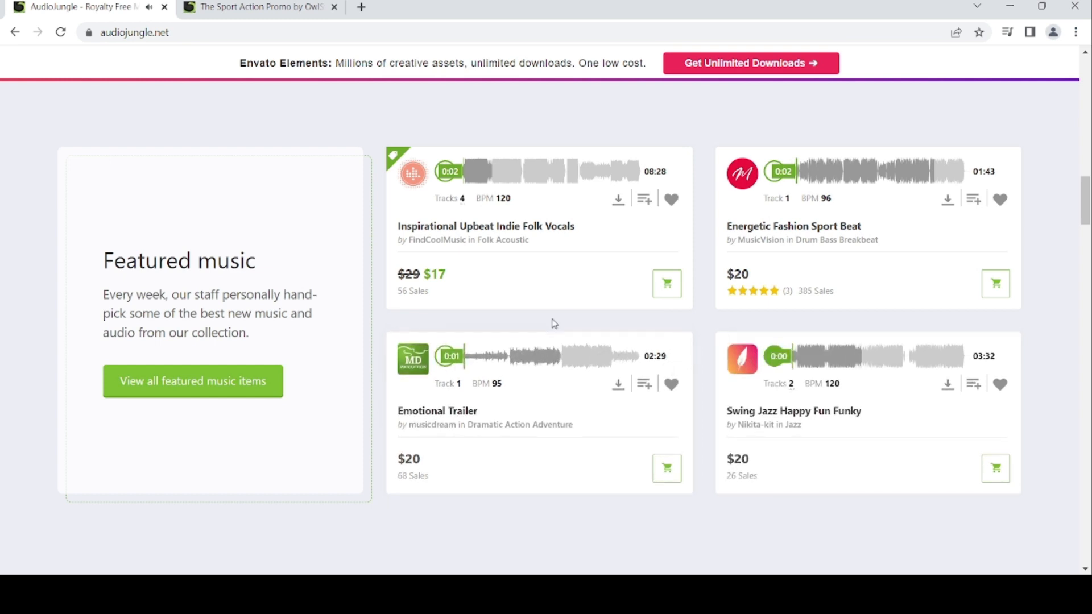
{"action": "scroll", "scroll_direction": "down", "scroll_amount": 3}
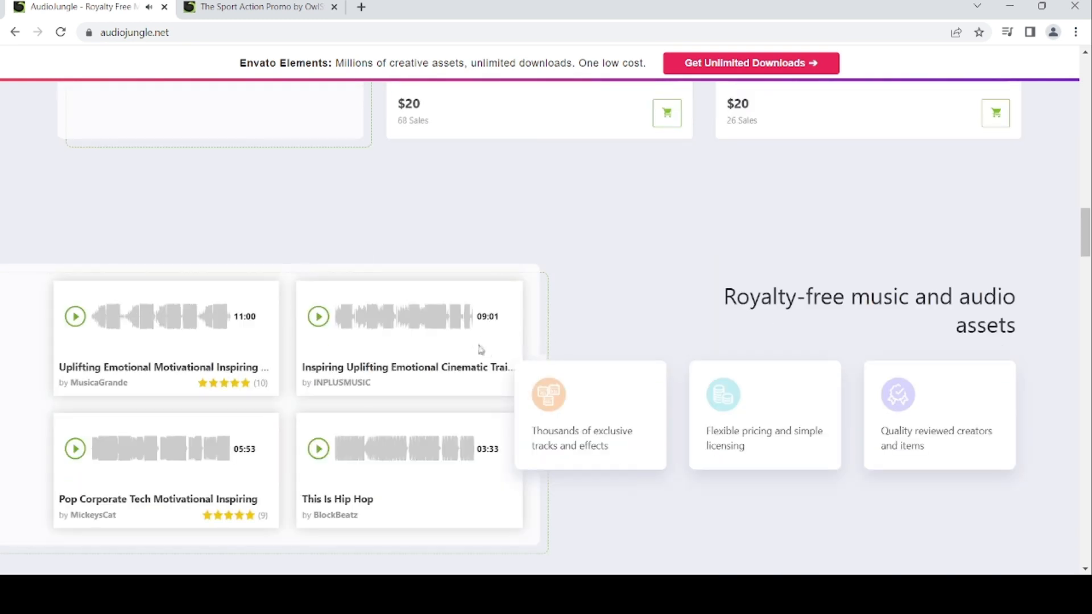
{"action": "scroll", "scroll_direction": "down", "scroll_amount": 3}
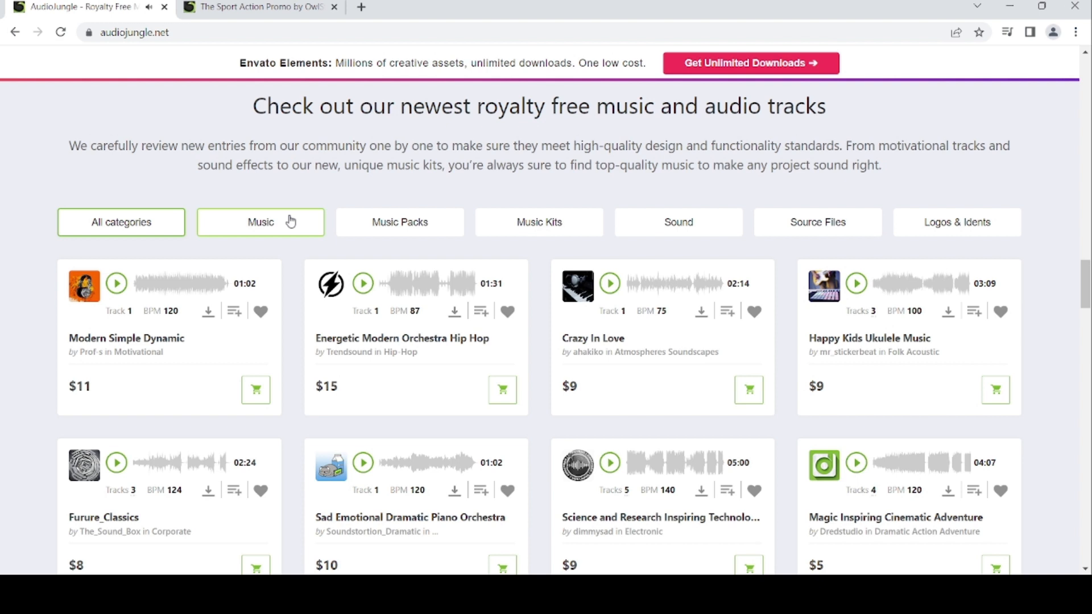
Filter newest tracks to Music, preview Modern Simple Dynamic, Energetic Modern Orchestra Hip Hop and Crazy In Love, then switch to Music Packs
{"action": "left_click", "coordinate": [259, 221]}
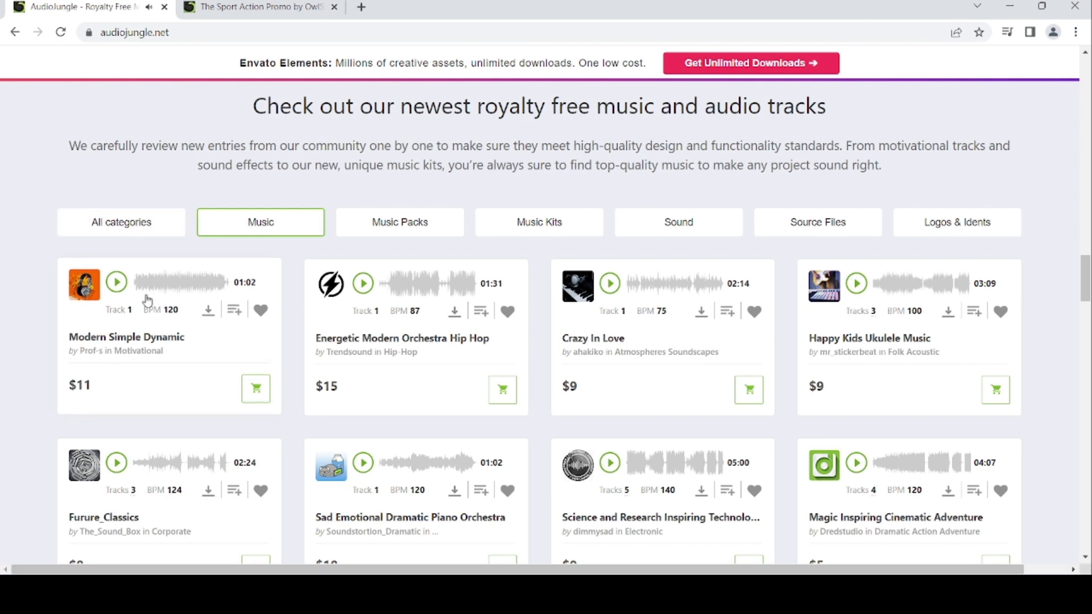
{"action": "left_click", "coordinate": [116, 282]}
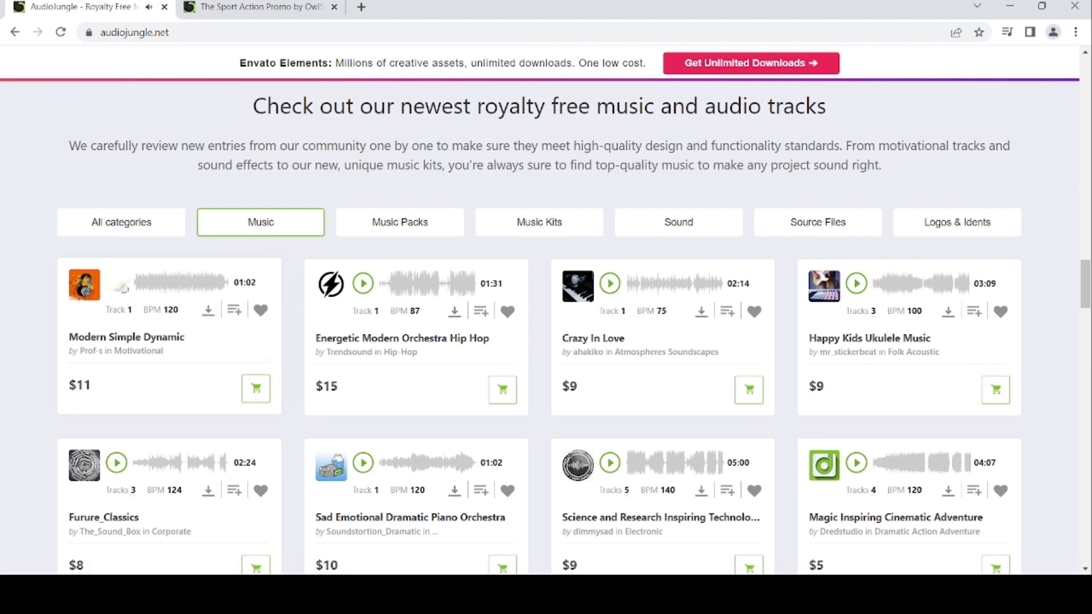
{"action": "left_click", "coordinate": [116, 283]}
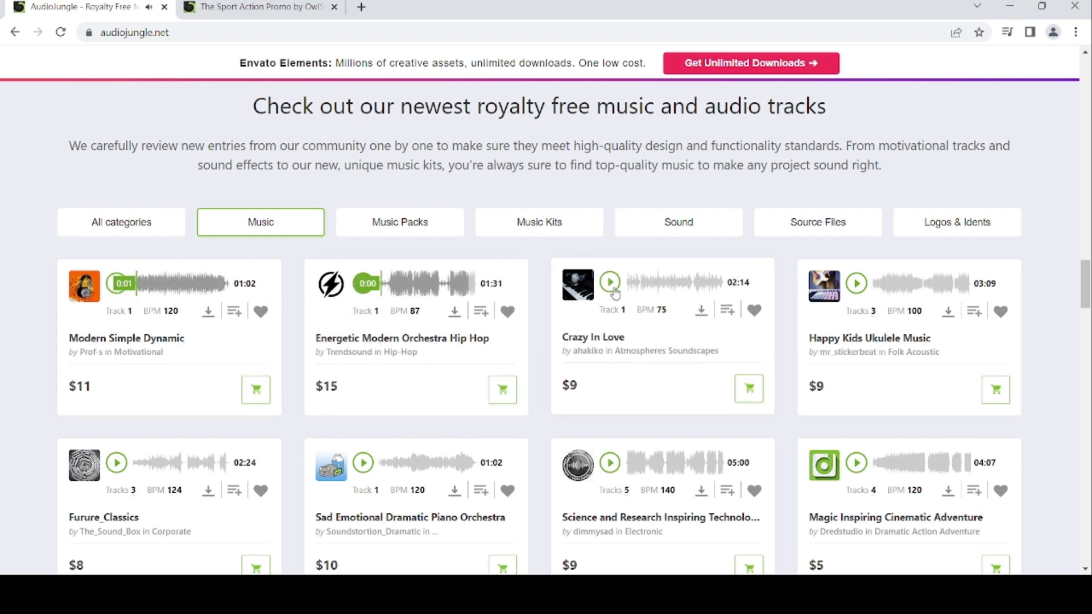
{"action": "left_click", "coordinate": [610, 283]}
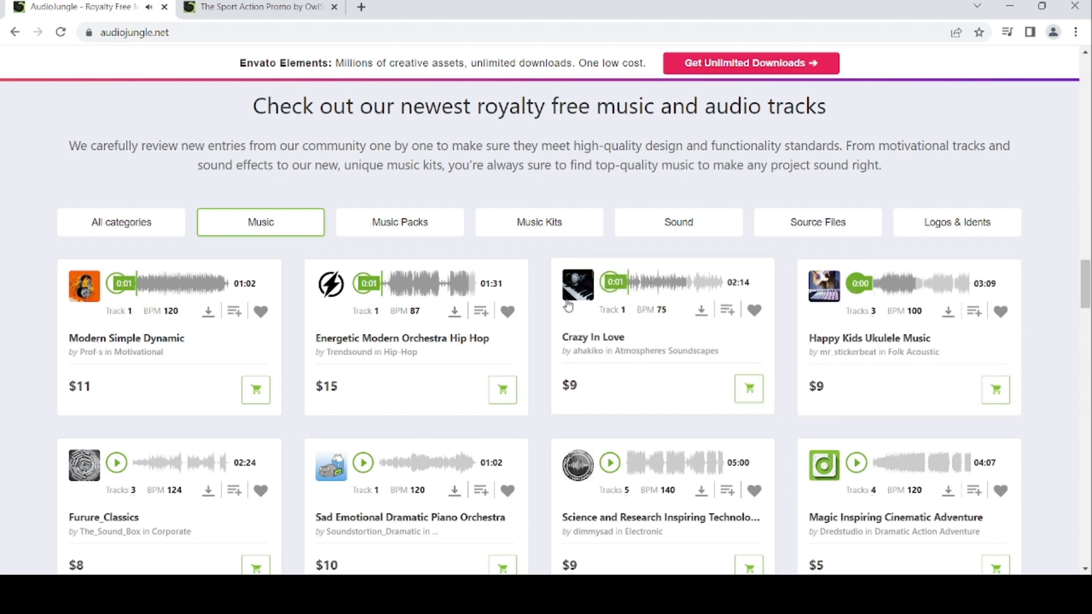
{"action": "left_click", "coordinate": [399, 222]}
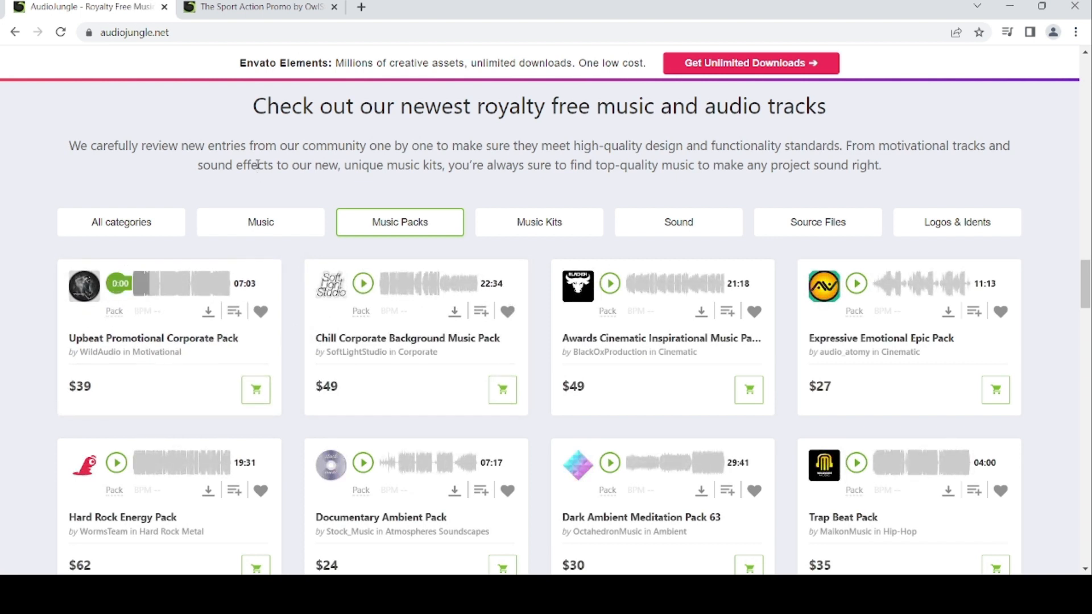
Preview the second pack, Awards Cinematic and Expressive Emotional Epic Pack, then switch to Music Kits
{"action": "left_click", "coordinate": [362, 283]}
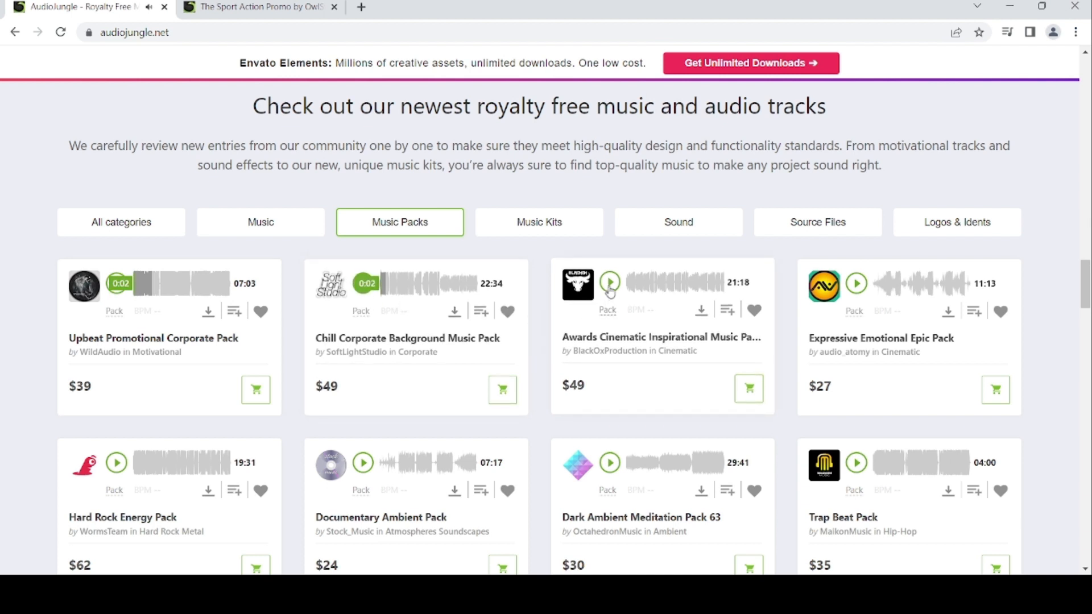
{"action": "left_click", "coordinate": [609, 284]}
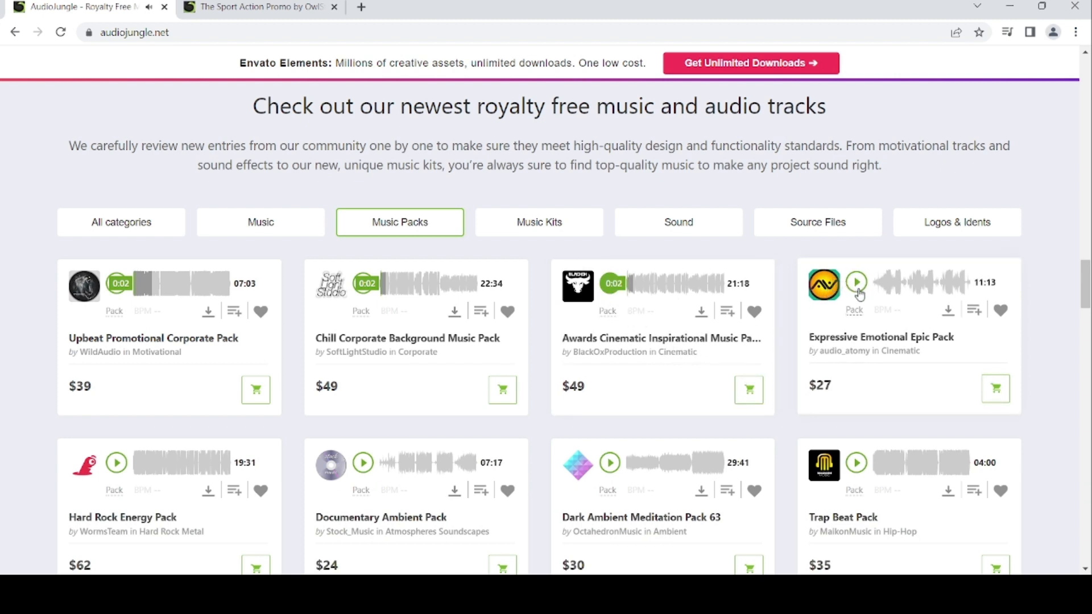
{"action": "left_click", "coordinate": [857, 283]}
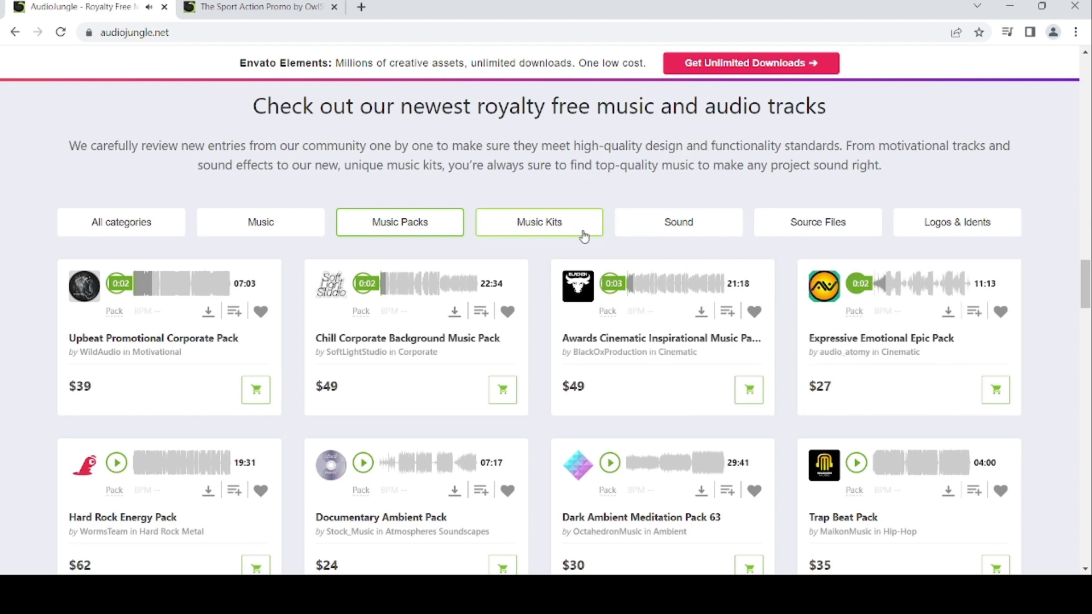
{"action": "left_click", "coordinate": [538, 222]}
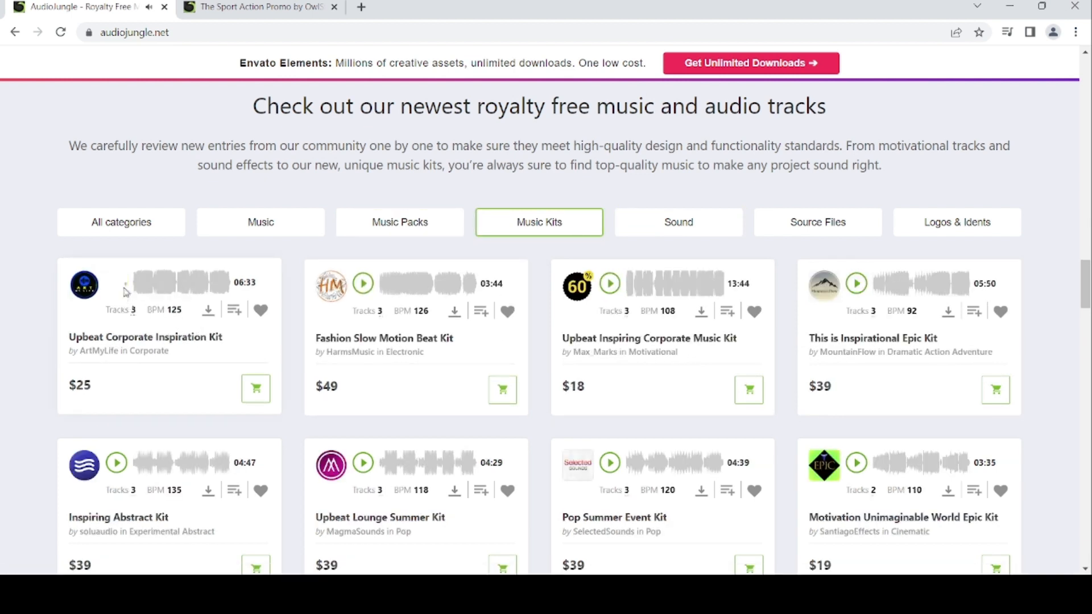
Preview Upbeat Corporate Inspiration Kit, Fashion Slow Motion Beat Kit and Upbeat Inspiring Corporate Music Kit, then switch to Sound
{"action": "left_click", "coordinate": [116, 283]}
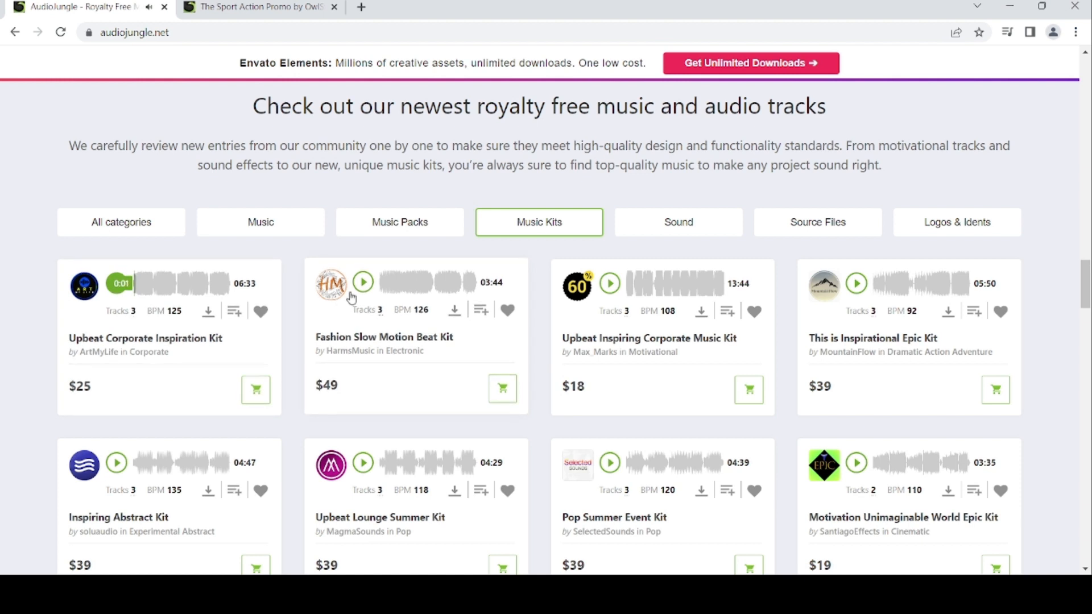
{"action": "left_click", "coordinate": [362, 284]}
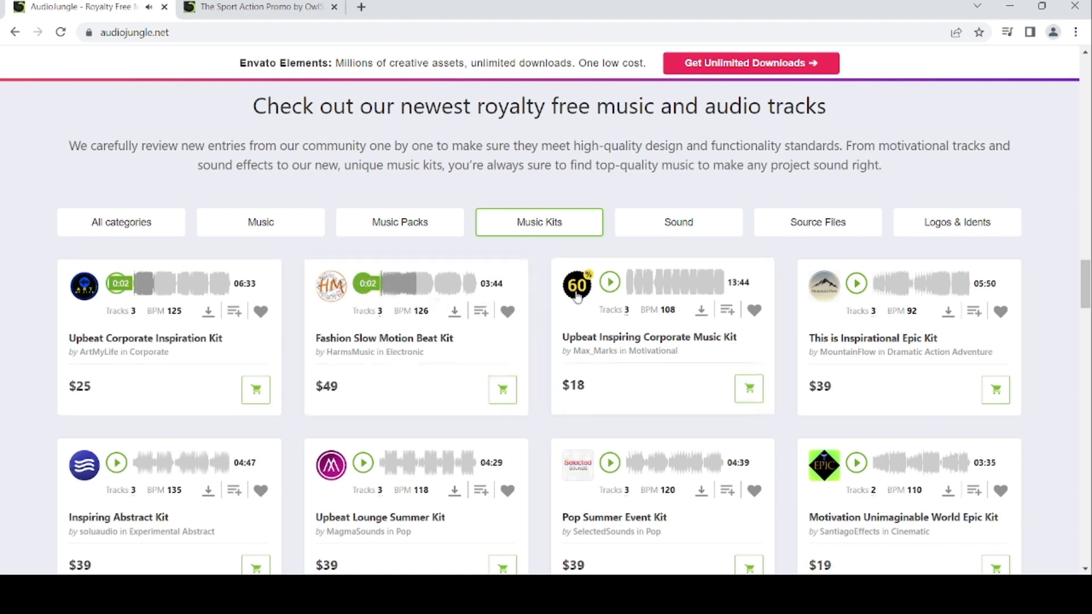
{"action": "left_click", "coordinate": [610, 283]}
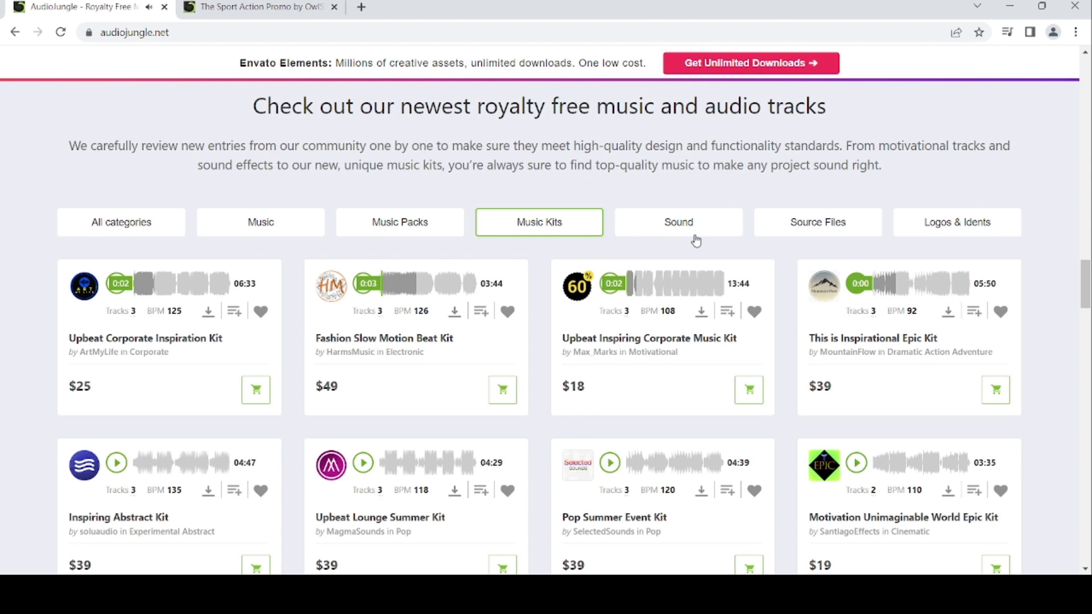
{"action": "left_click", "coordinate": [677, 222]}
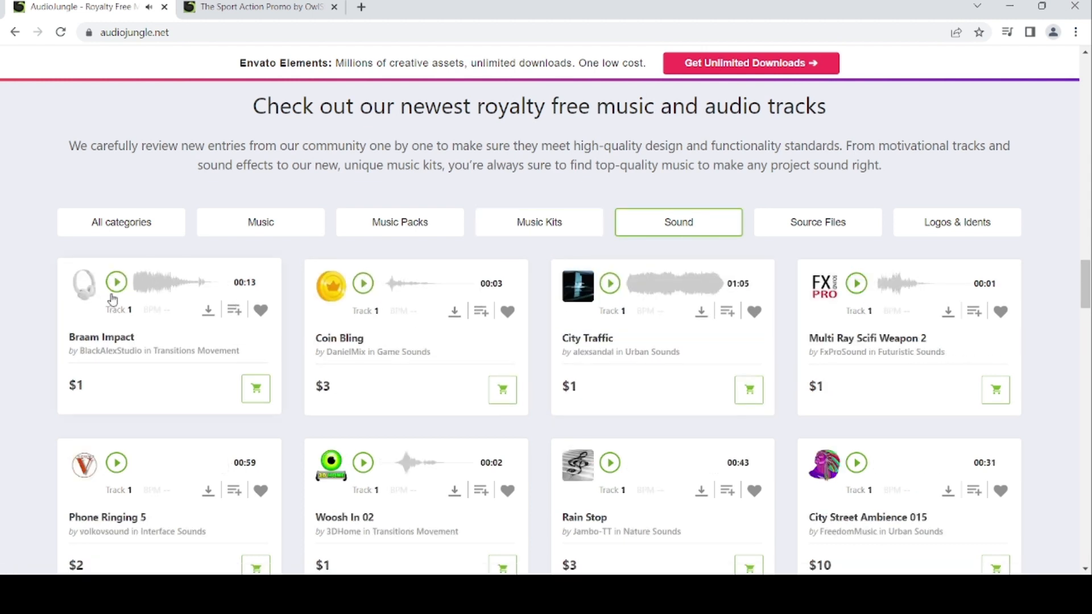
Preview Braam Impact and Multi Ray Scifi Weapon 2, then switch to Source Files
{"action": "left_click", "coordinate": [116, 282]}
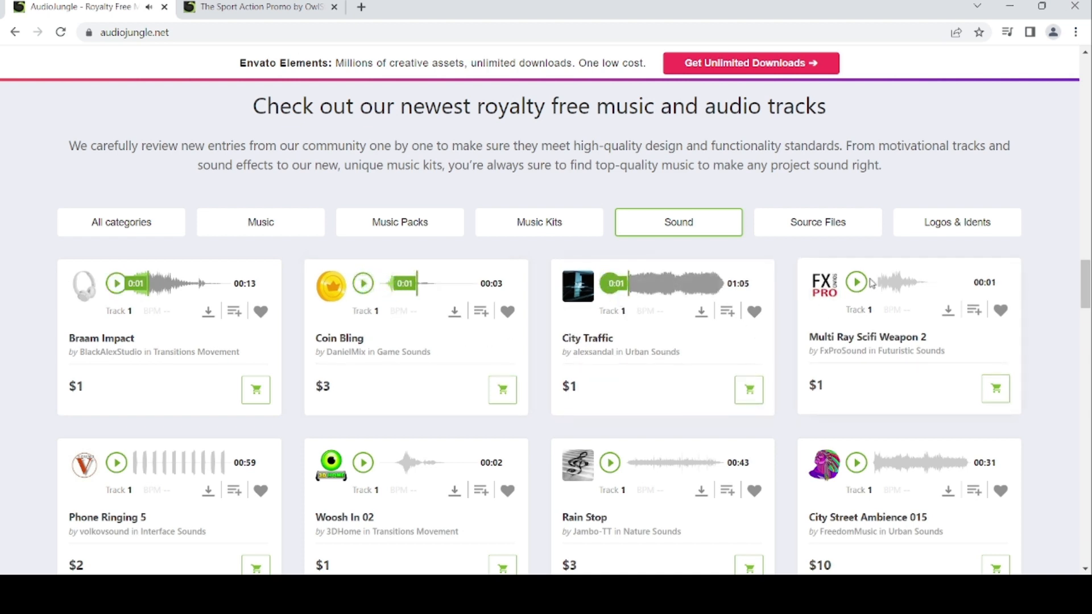
{"action": "left_click", "coordinate": [856, 283]}
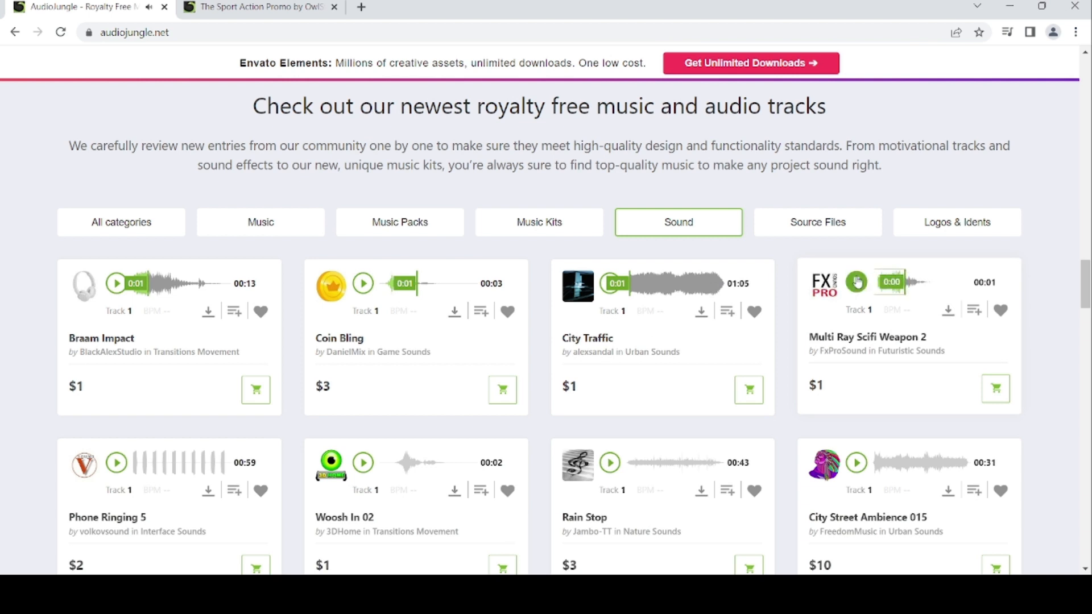
{"action": "left_click", "coordinate": [817, 221]}
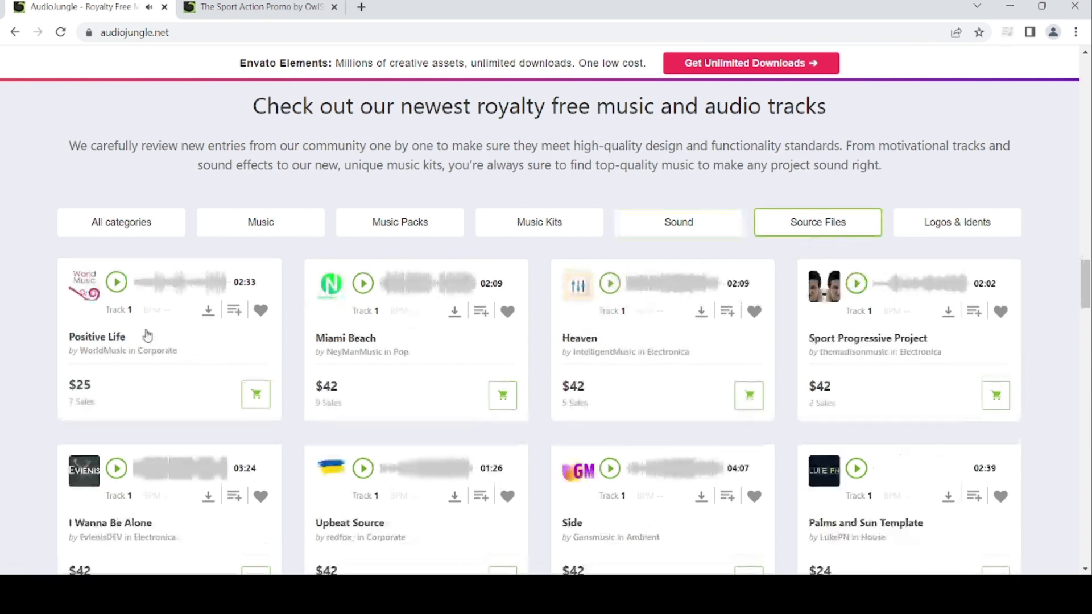
Preview Positive Life and Sport Progressive Project, switch to Logos & Idents, and preview Flying Particles Trap Logo and Piano Logo 33
{"action": "left_click", "coordinate": [116, 283]}
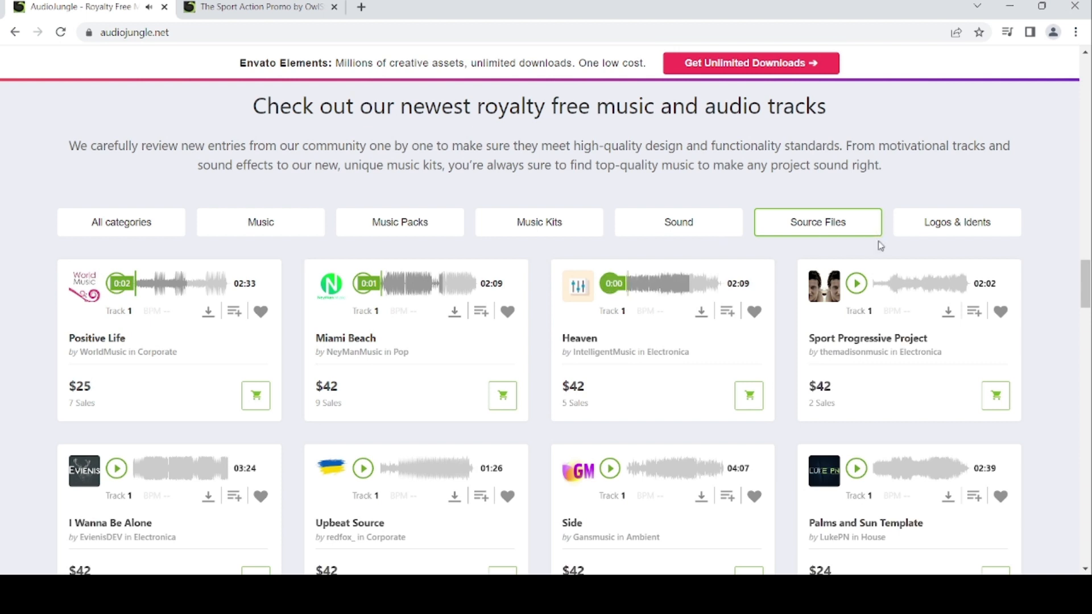
{"action": "left_click", "coordinate": [856, 283]}
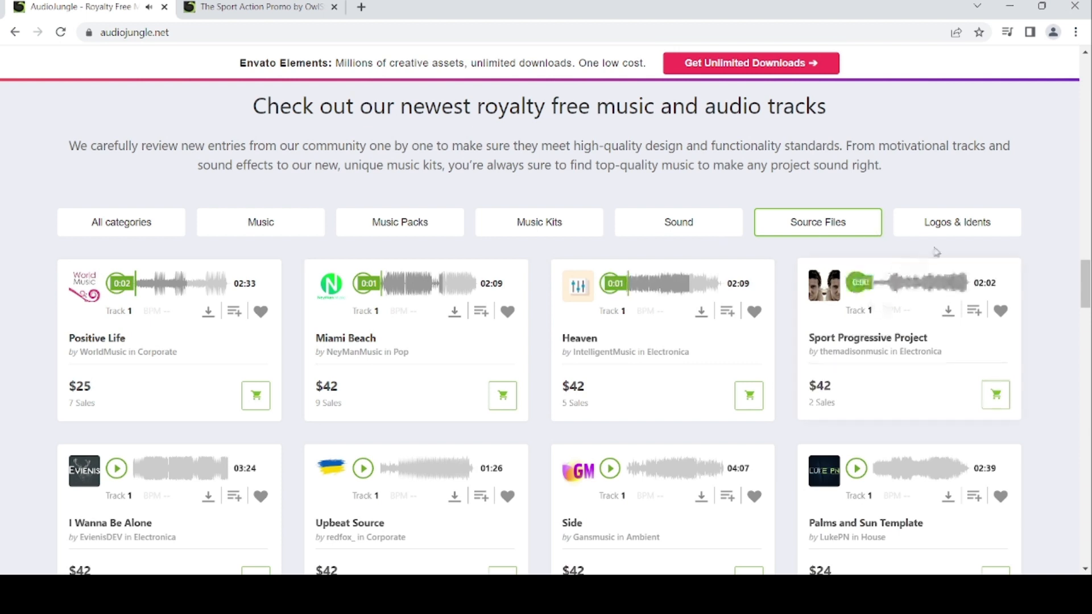
{"action": "left_click", "coordinate": [957, 222]}
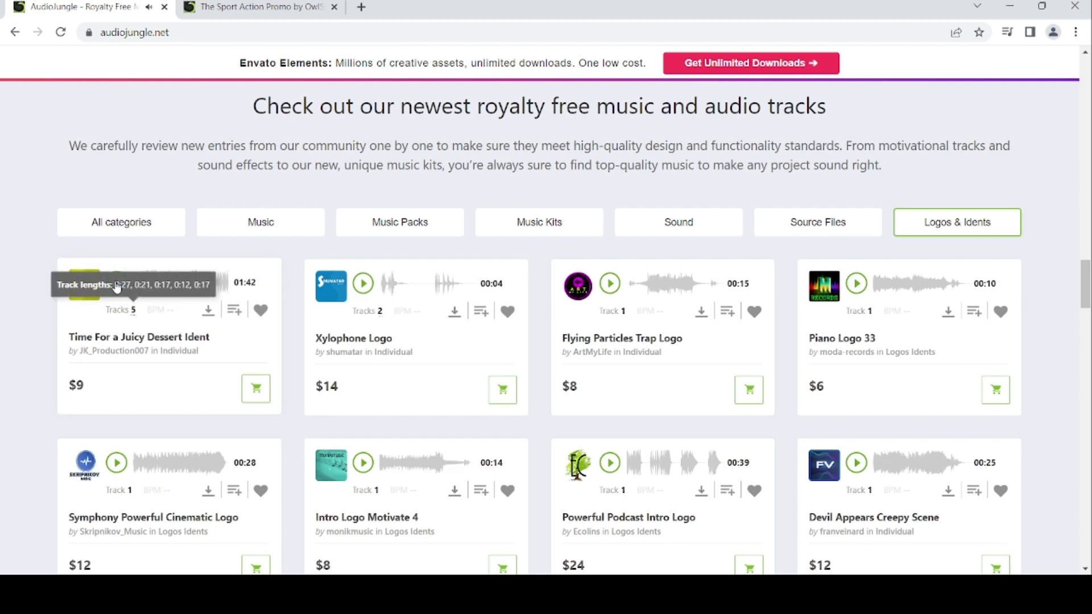
{"action": "mouse_move", "coordinate": [116, 296]}
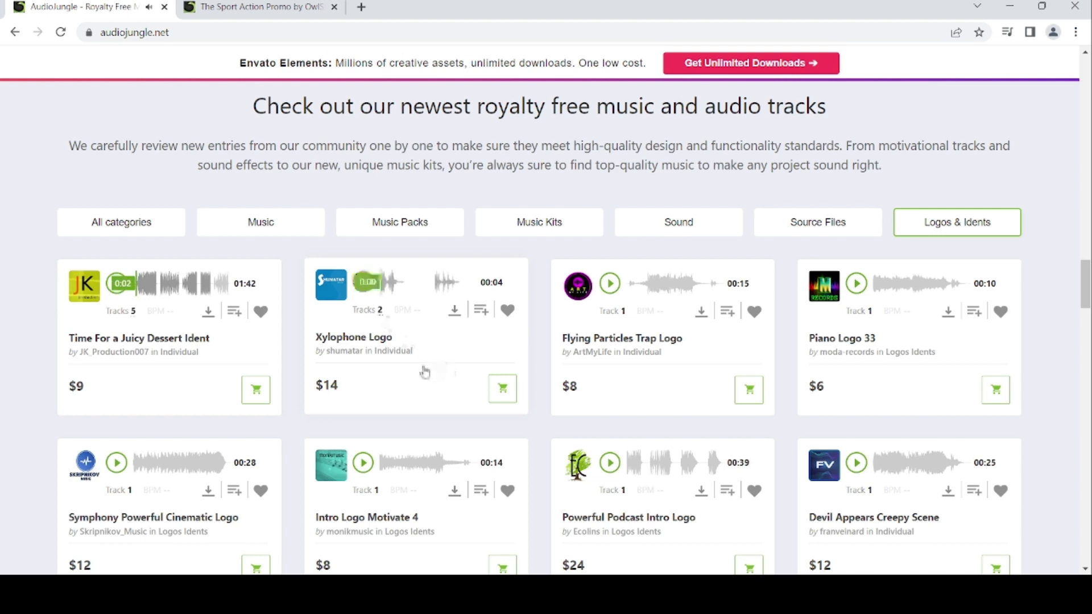
{"action": "left_click", "coordinate": [361, 283]}
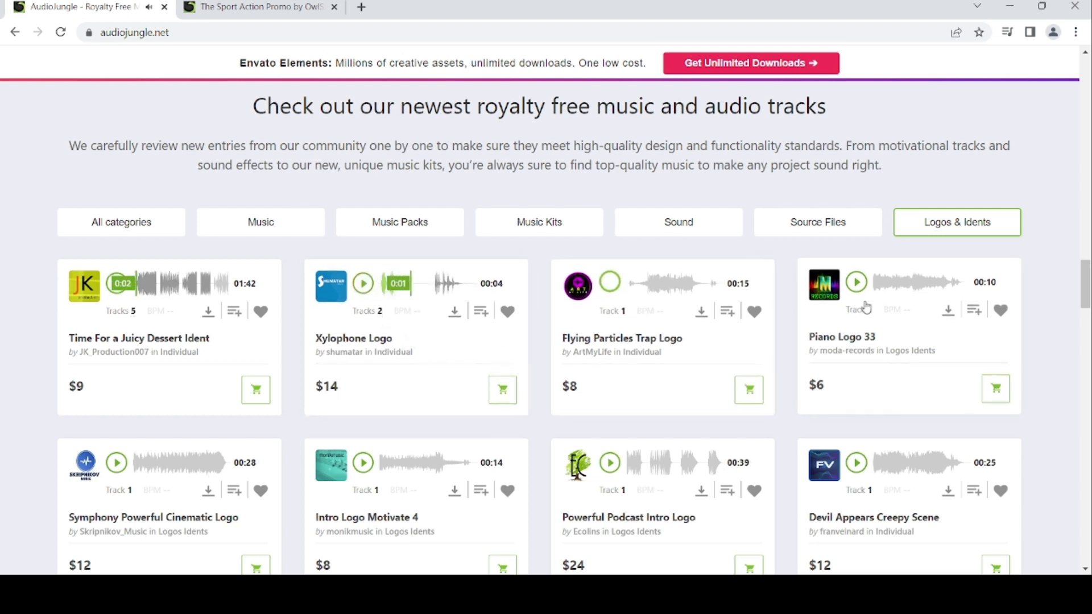
{"action": "left_click", "coordinate": [609, 283]}
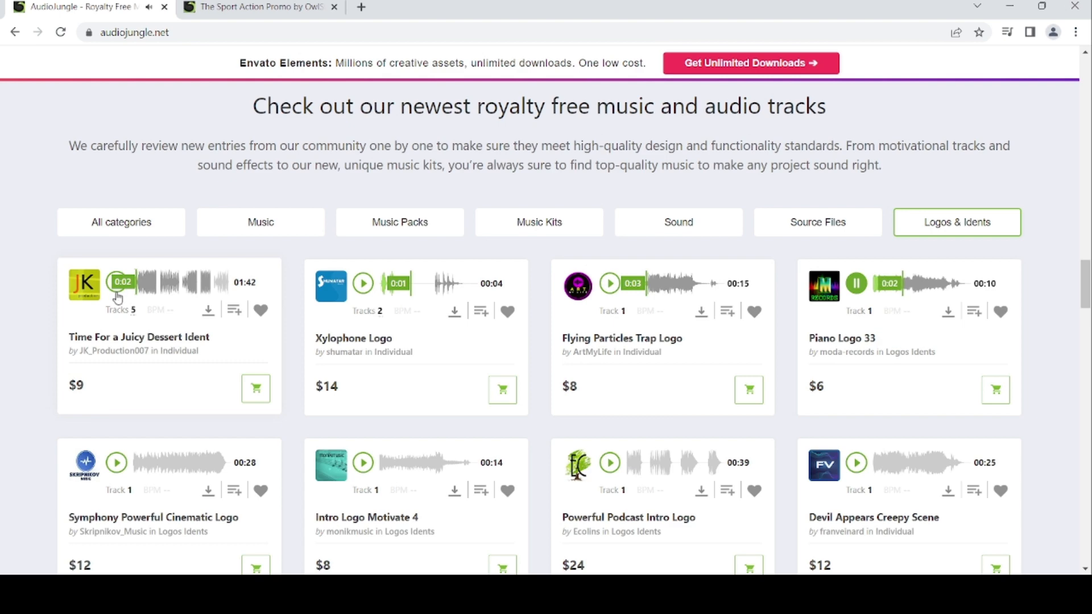
Preview RedSharkStudio's tracks including Motivational Epic Uplifting Emotions and An Motivation Epic
{"action": "scroll", "scroll_direction": "down", "scroll_amount": 3}
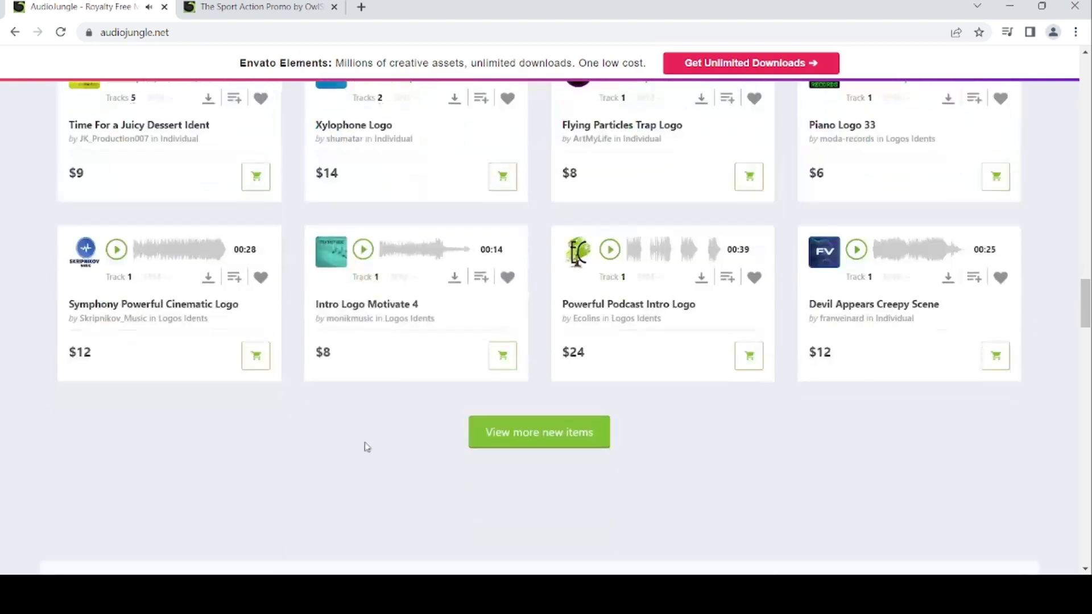
{"action": "left_click", "coordinate": [538, 433]}
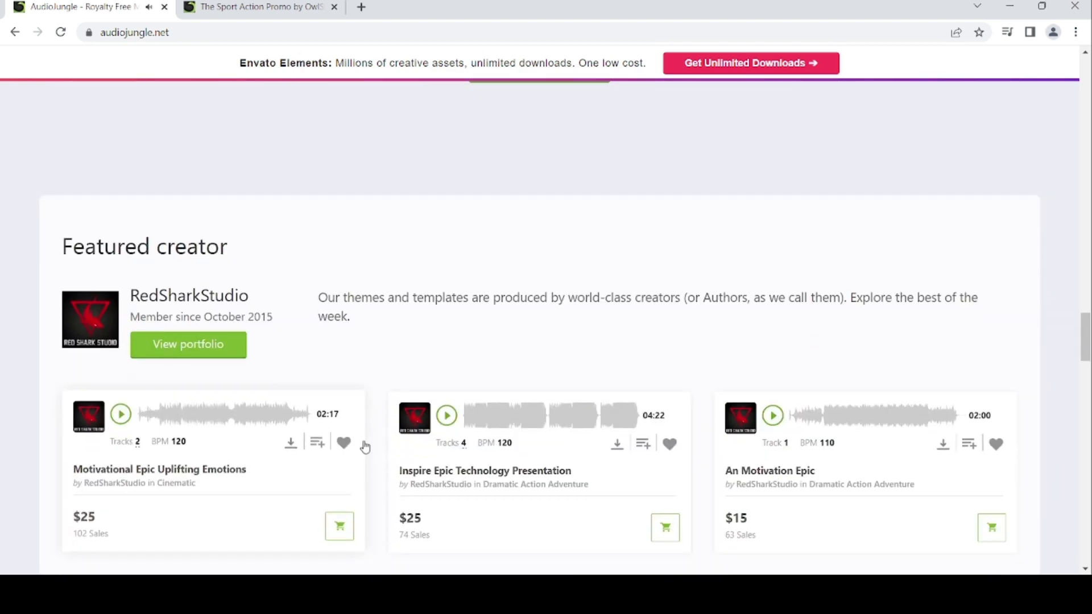
{"action": "scroll", "scroll_direction": "down", "scroll_amount": 3}
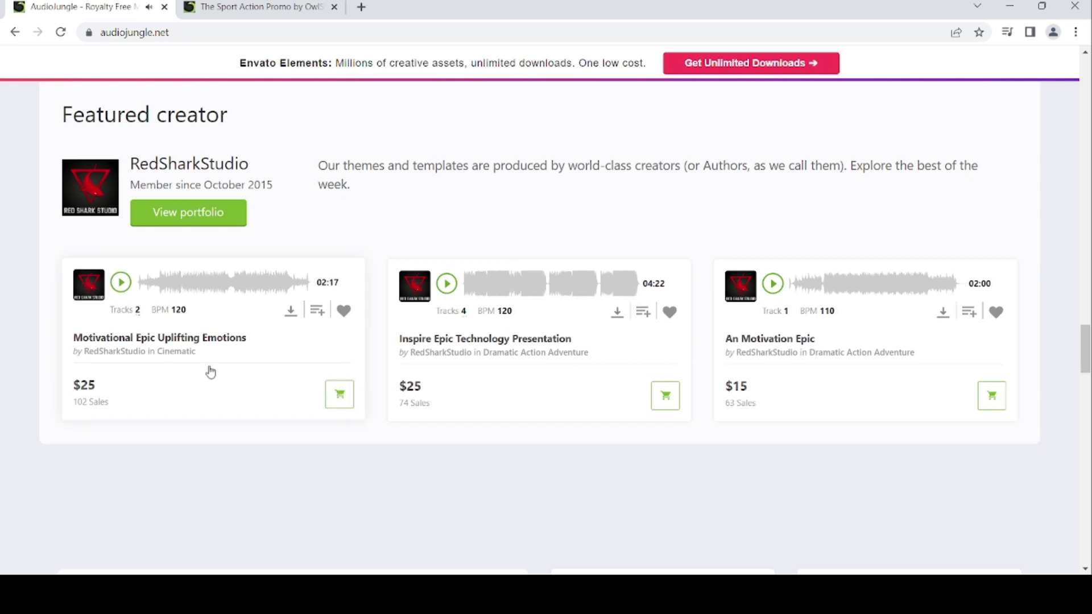
{"action": "left_click", "coordinate": [121, 283]}
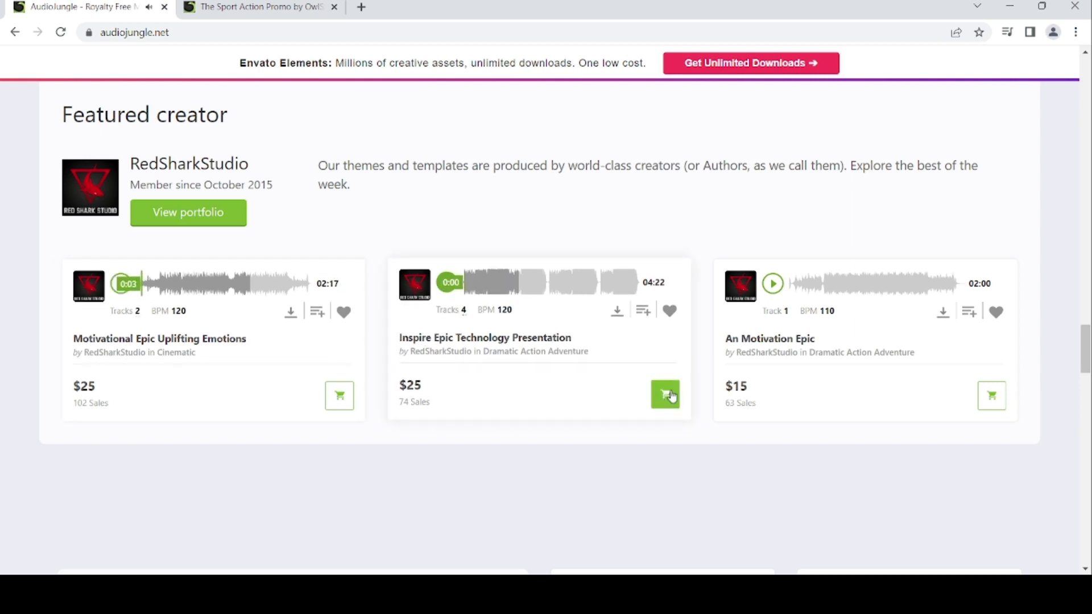
{"action": "left_click", "coordinate": [772, 283]}
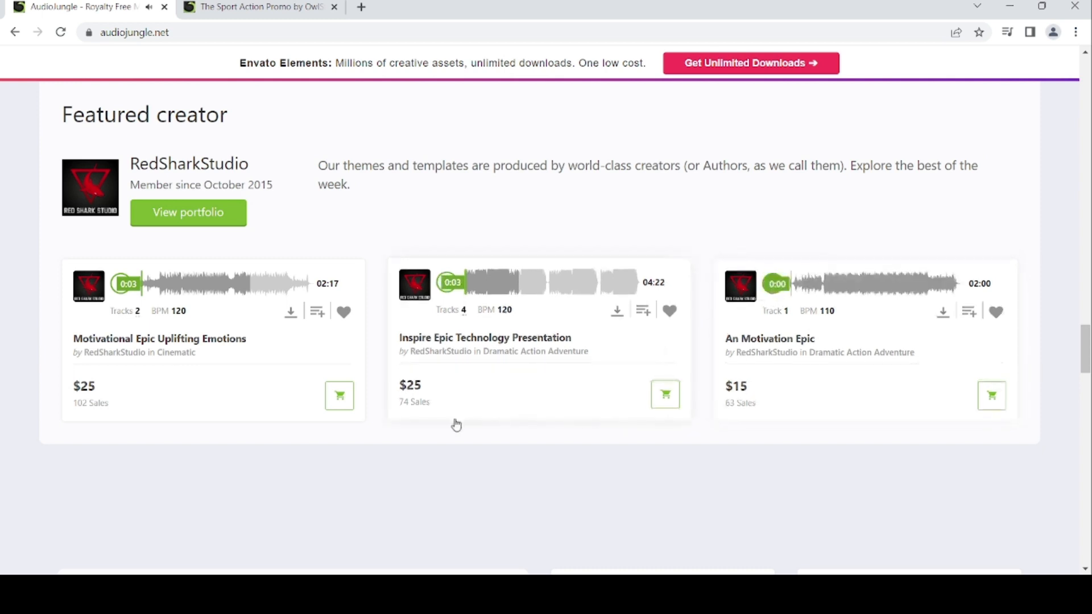
Start previews of this week's best-selling tracks, including the fourth bestseller
{"action": "scroll", "scroll_direction": "down", "scroll_amount": 3}
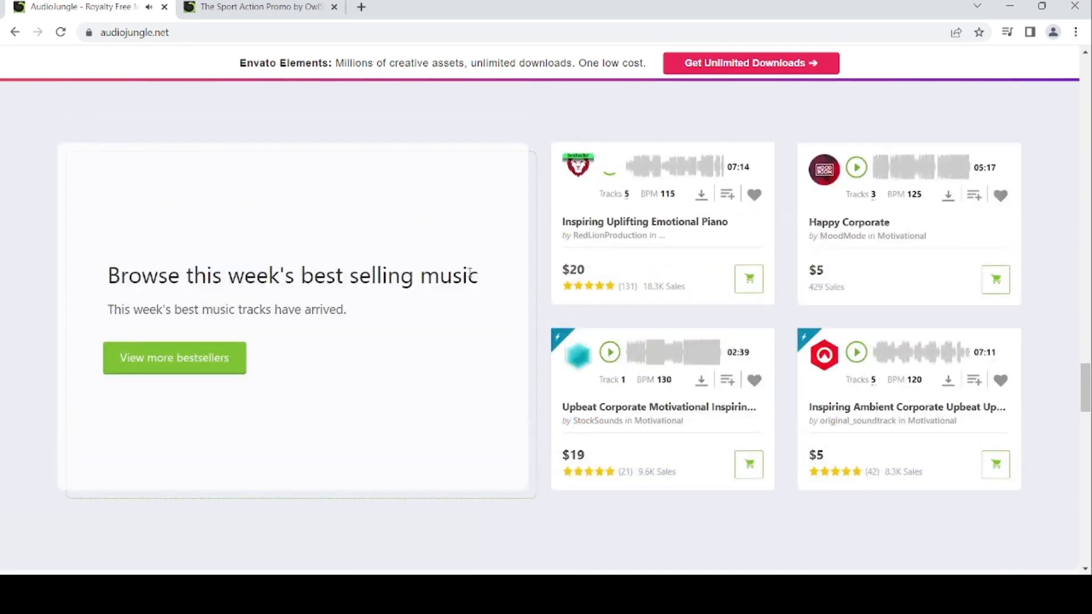
{"action": "left_click", "coordinate": [608, 167]}
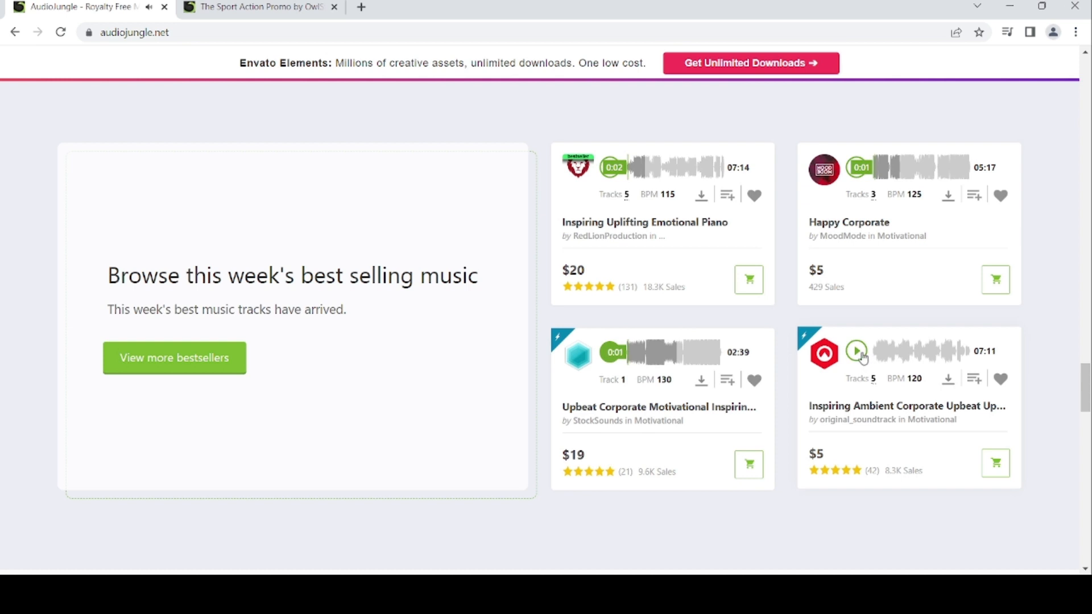
{"action": "left_click", "coordinate": [858, 353]}
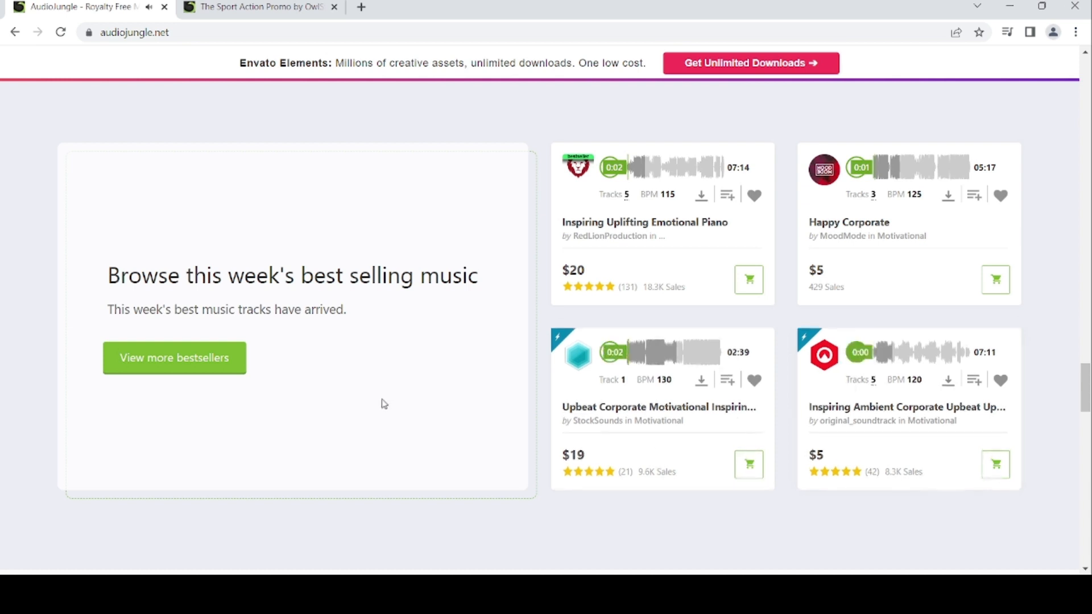
{"action": "mouse_move", "coordinate": [387, 417]}
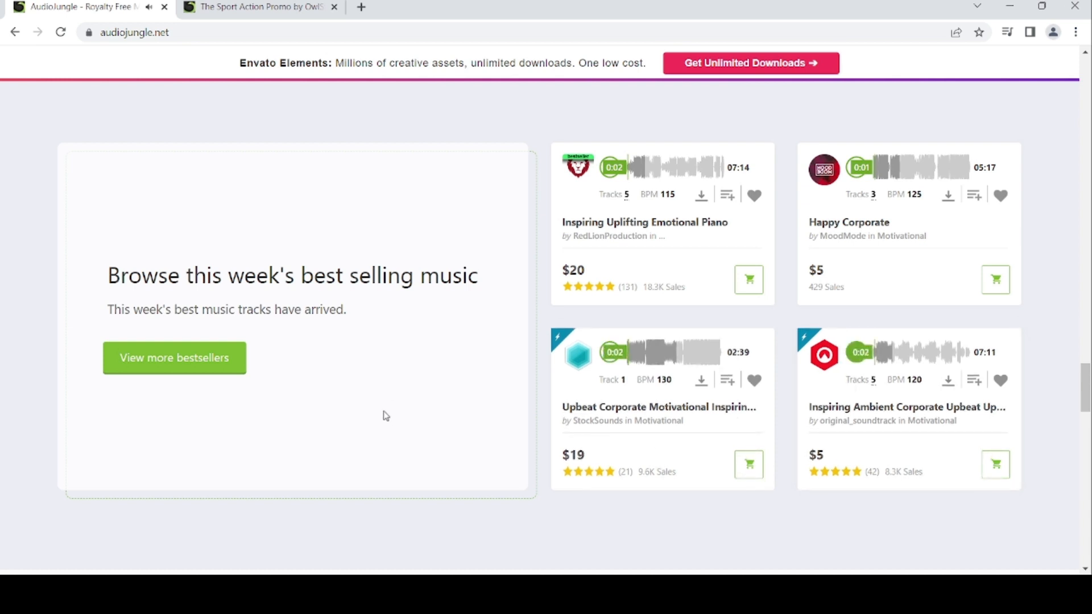
{"action": "scroll", "scroll_direction": "down", "scroll_amount": 3}
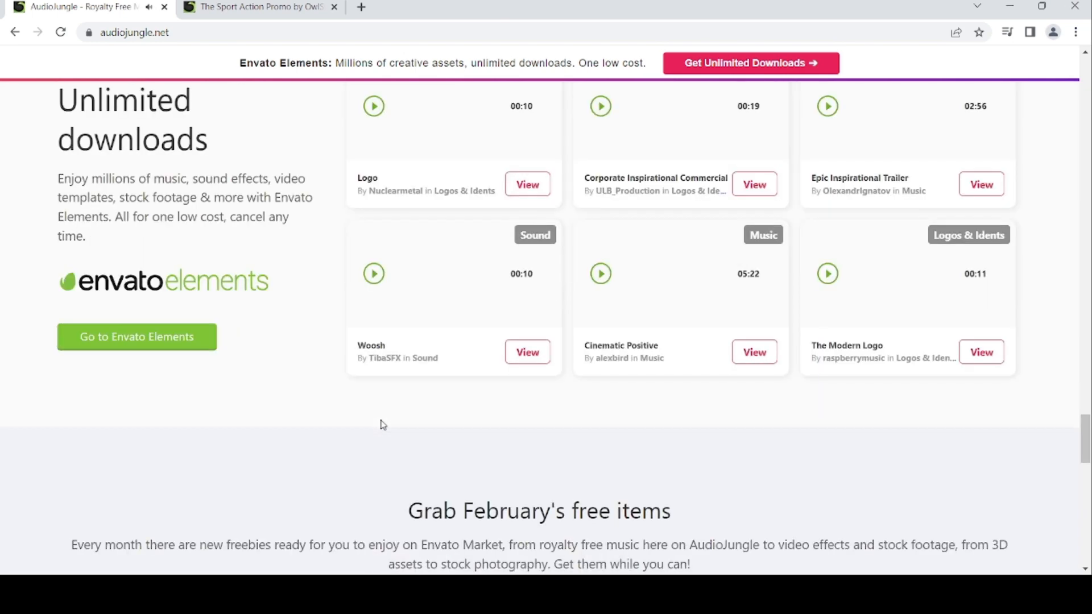
{"action": "scroll", "scroll_direction": "down", "scroll_amount": 3}
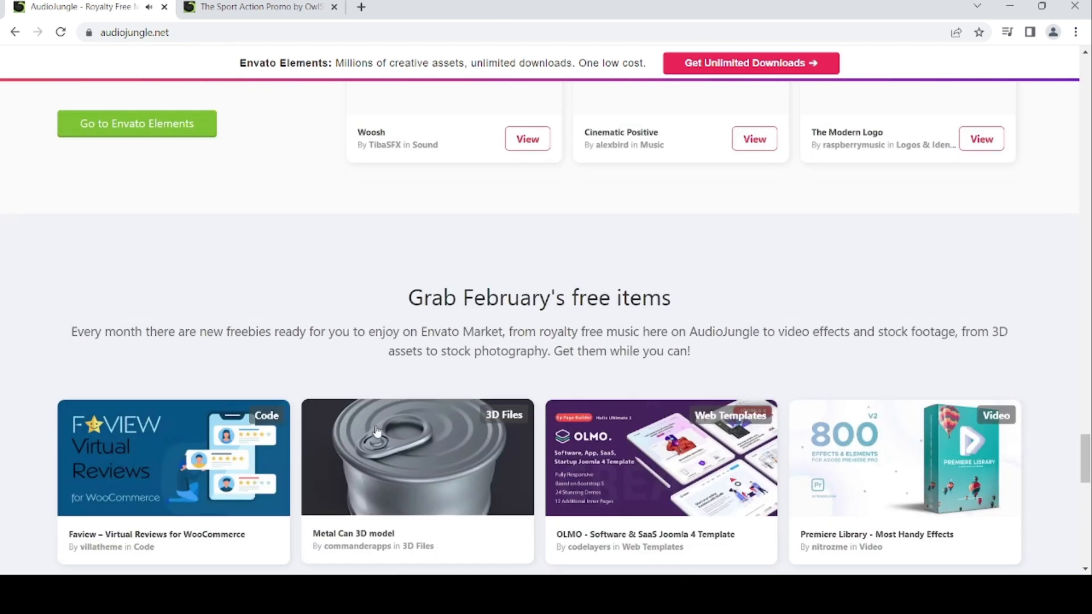
{"action": "scroll", "scroll_direction": "down", "scroll_amount": 3}
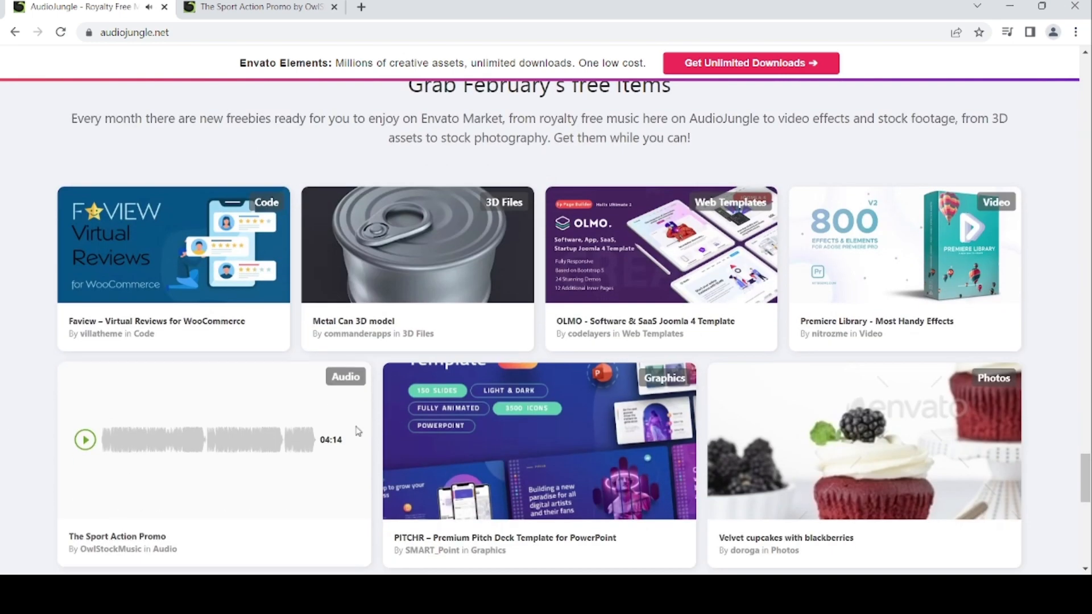
{"action": "scroll", "scroll_direction": "down", "scroll_amount": 3}
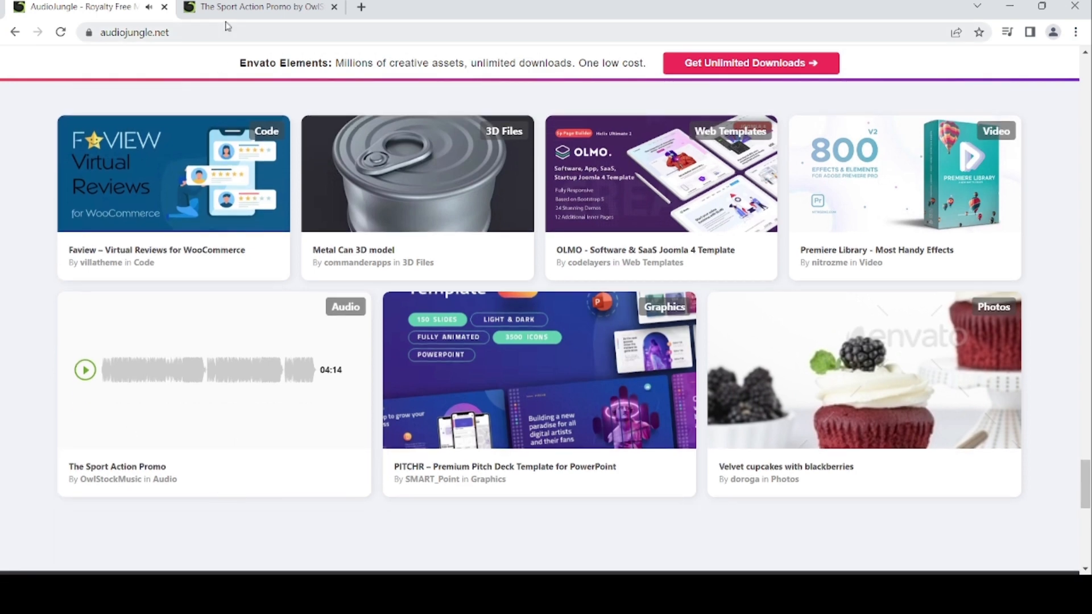
{"action": "mouse_move", "coordinate": [235, 15]}
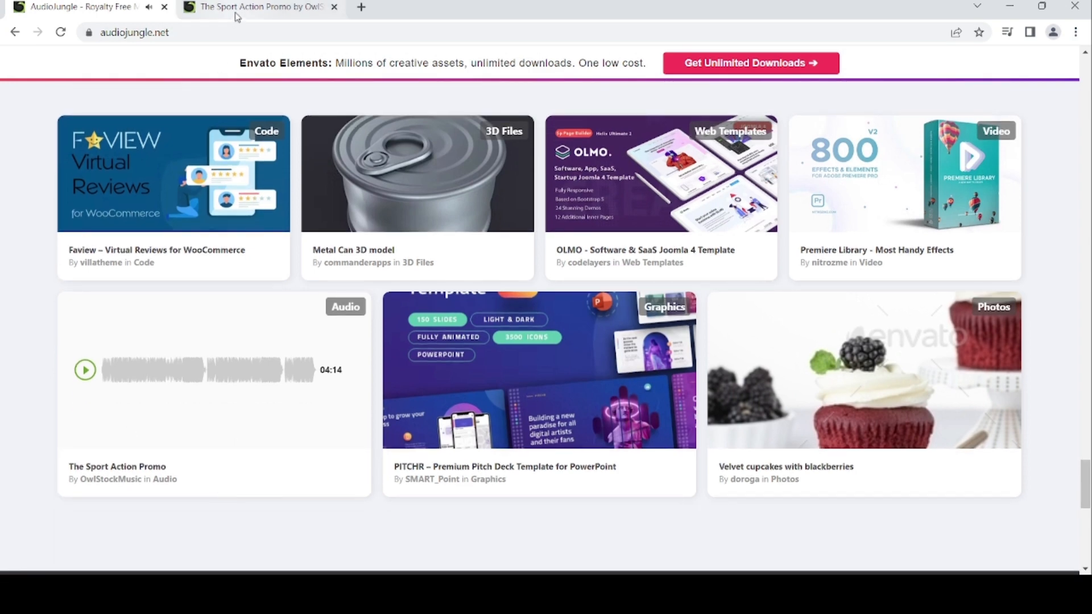
Switch to The Sport Action Promo item page and play its waveform preview
{"action": "left_click", "coordinate": [116, 467]}
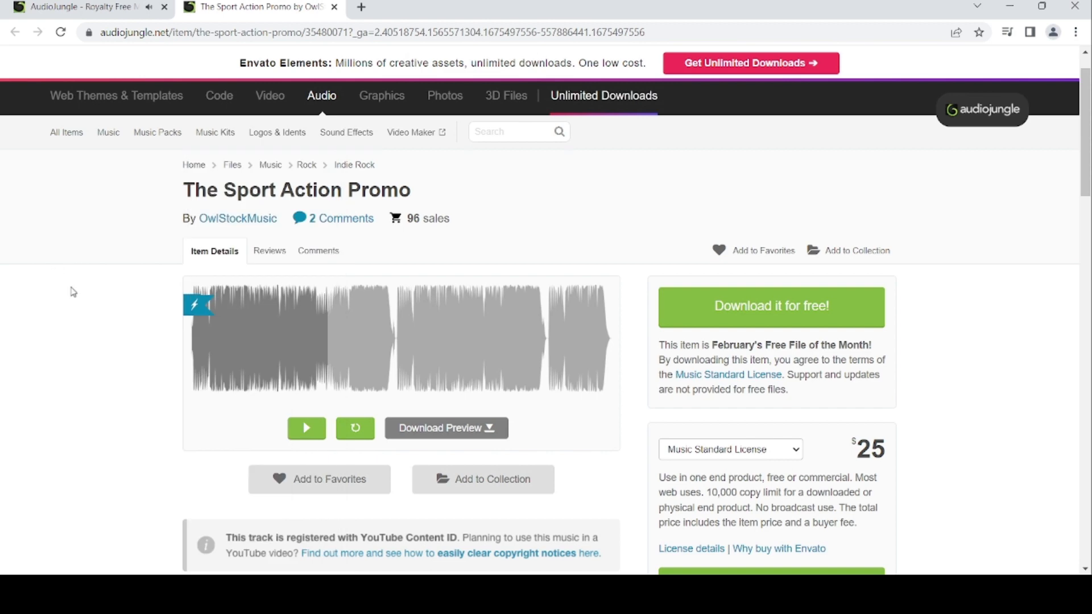
{"action": "left_click", "coordinate": [306, 427]}
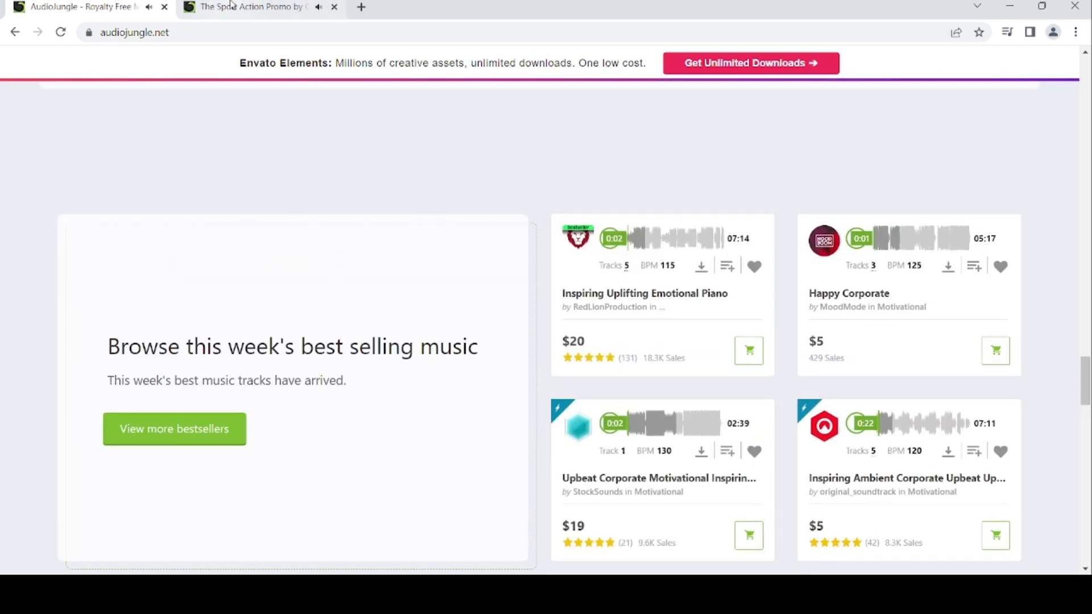
{"action": "left_click", "coordinate": [250, 7]}
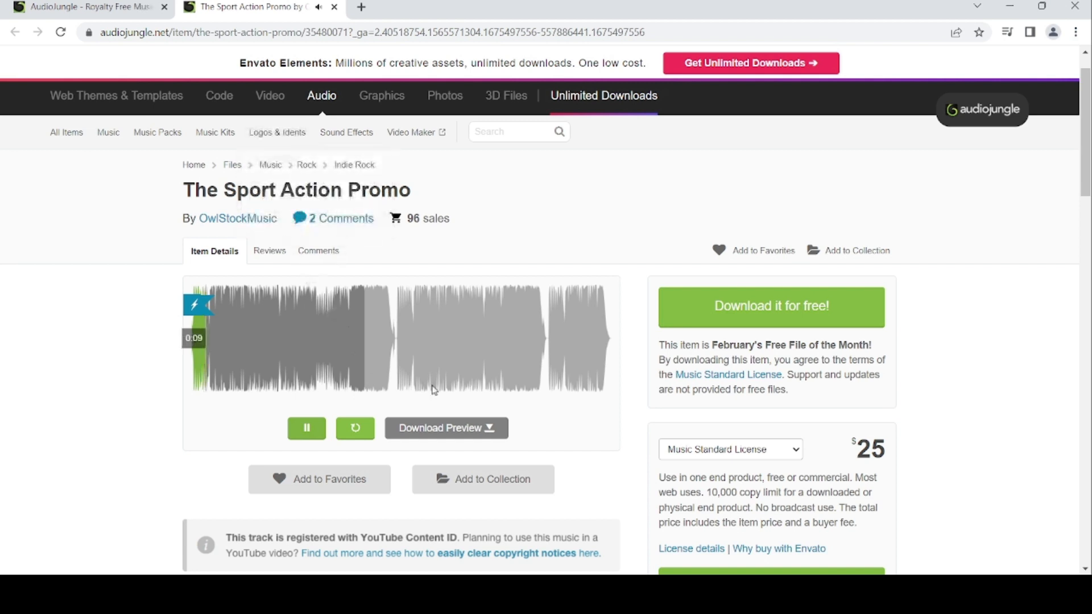
{"action": "mouse_move", "coordinate": [457, 236]}
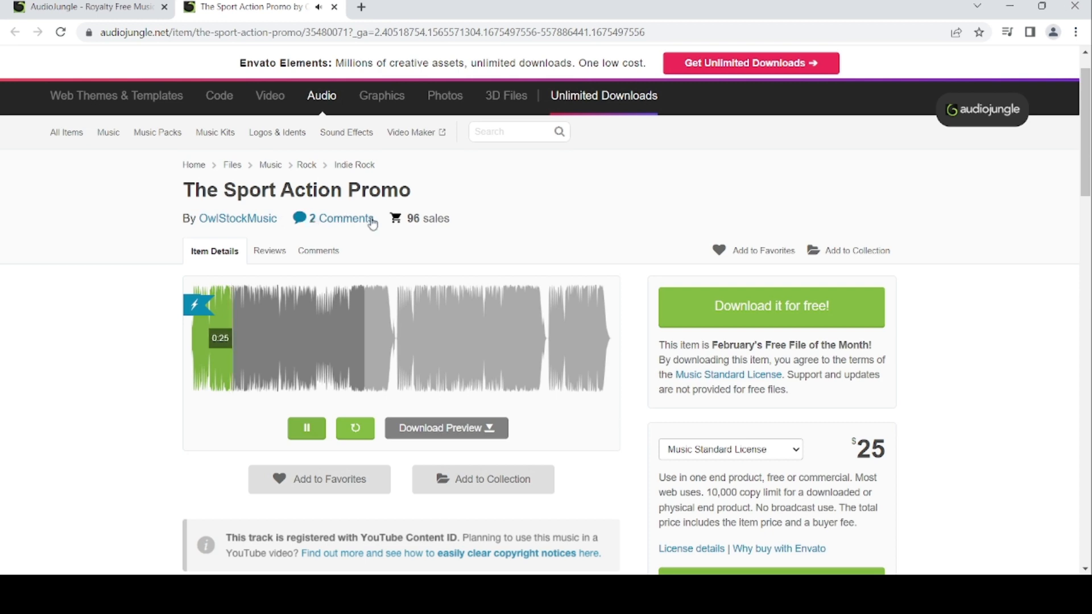
{"action": "scroll", "scroll_direction": "down", "scroll_amount": 3}
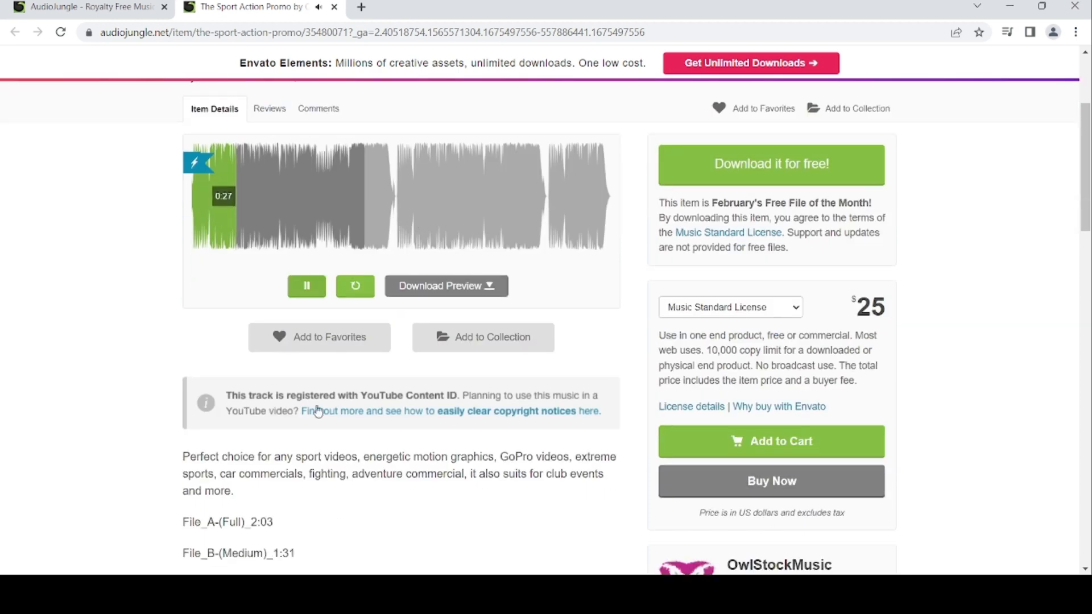
{"action": "scroll", "scroll_direction": "down", "scroll_amount": 3}
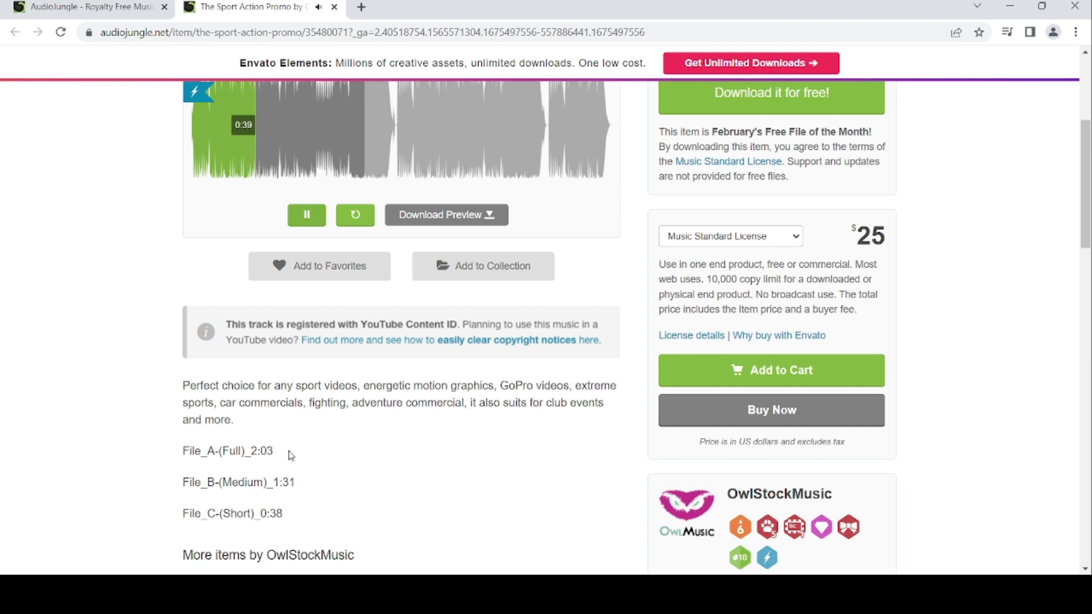
{"action": "scroll", "scroll_direction": "down", "scroll_amount": 3}
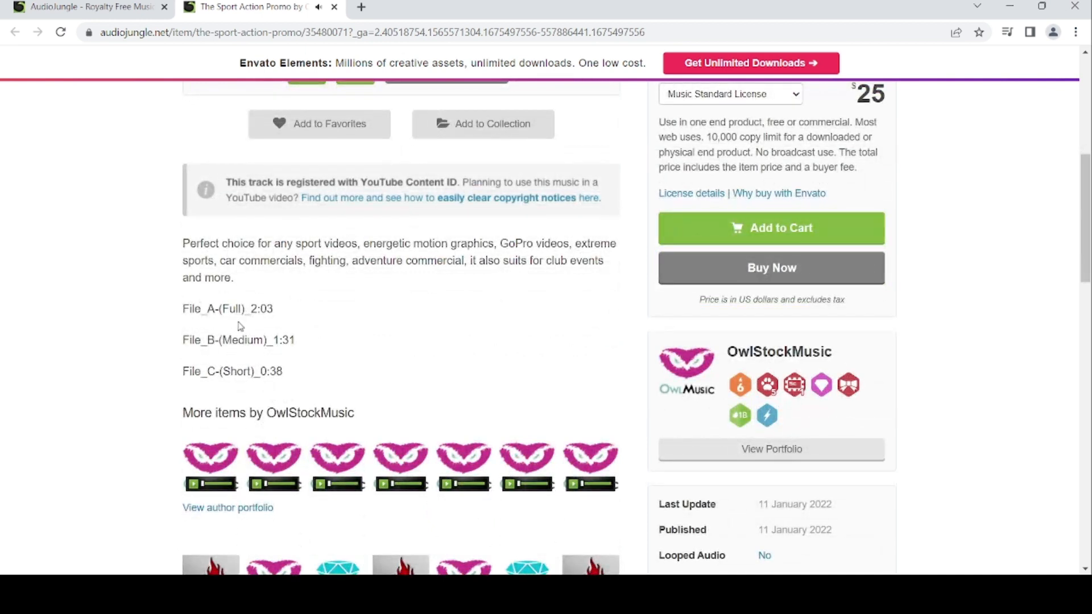
{"action": "mouse_move", "coordinate": [268, 327]}
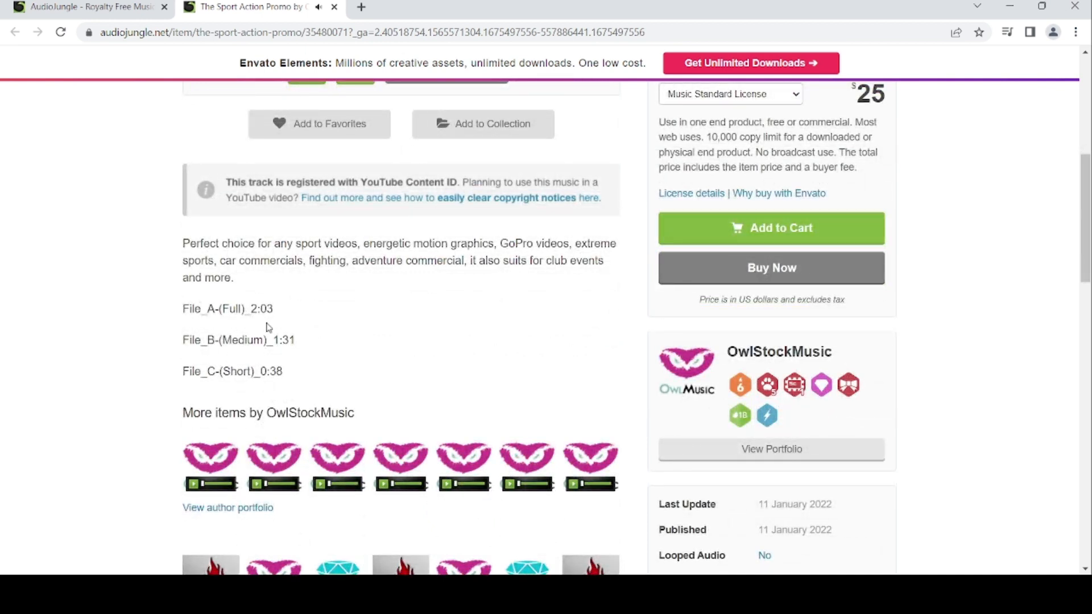
{"action": "scroll", "scroll_direction": "down", "scroll_amount": 3}
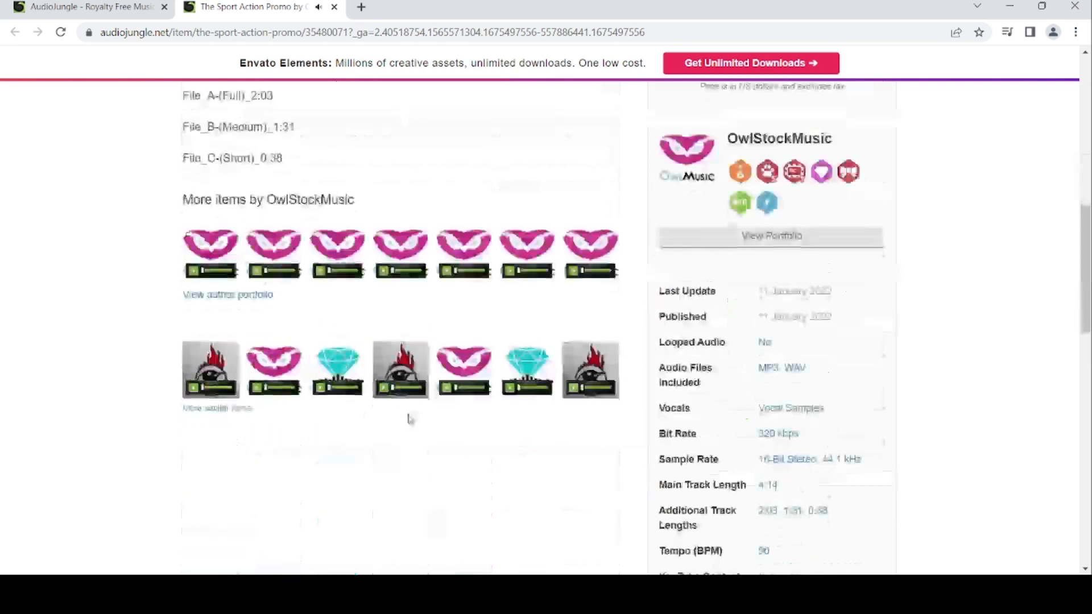